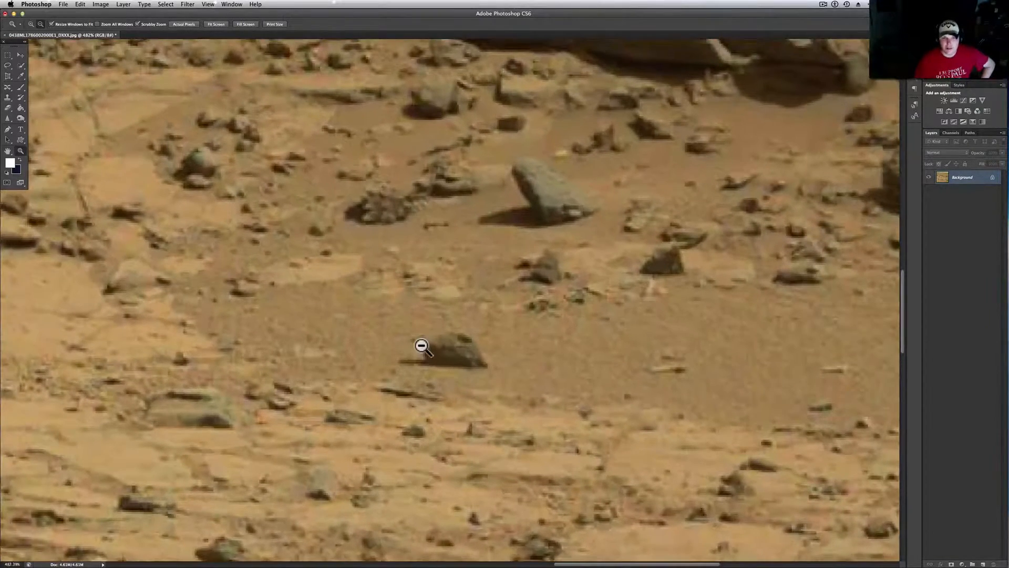
# - Run Image > Auto Color on the whole rover photo, cooling the reddish terrain toward grey-pink
pyautogui.click(421, 346)
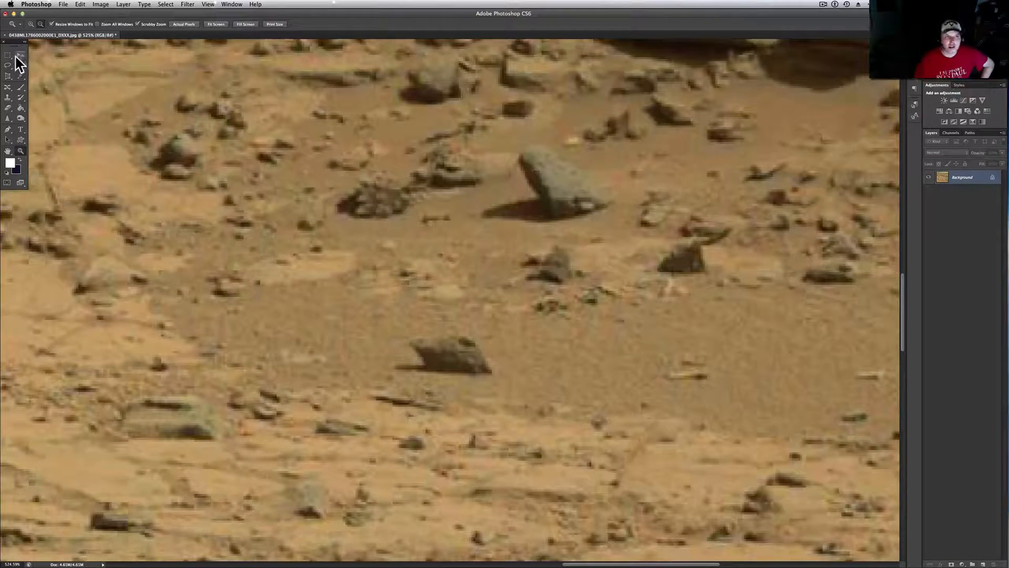
pyautogui.click(8, 54)
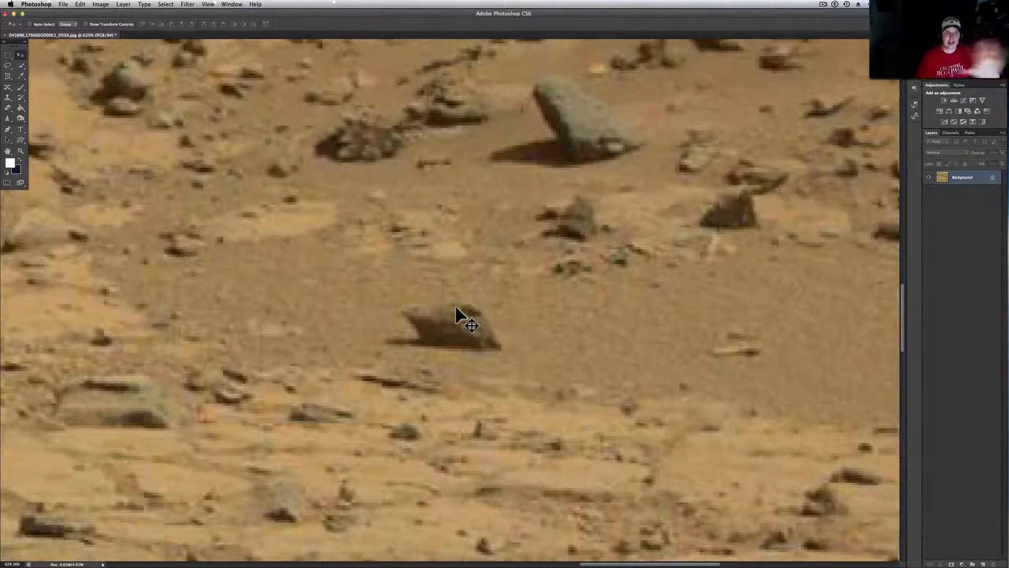
pyautogui.moveTo(160, 142)
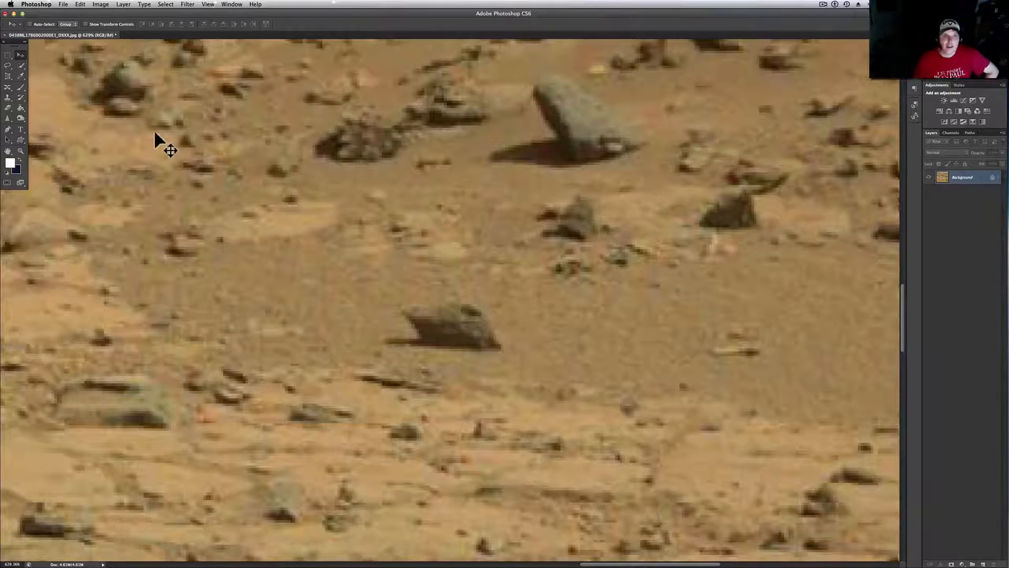
pyautogui.click(101, 4)
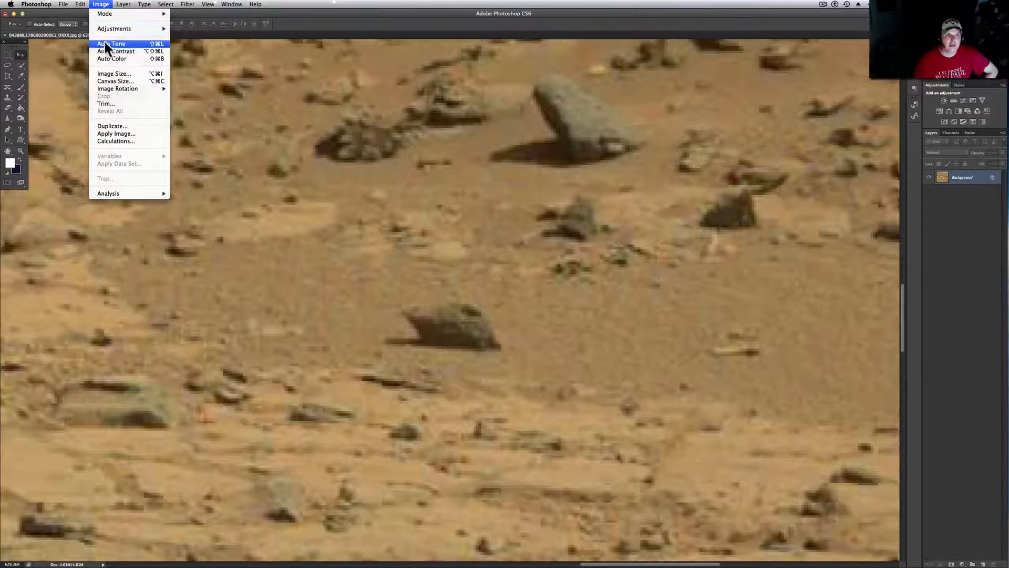
pyautogui.moveTo(112, 58)
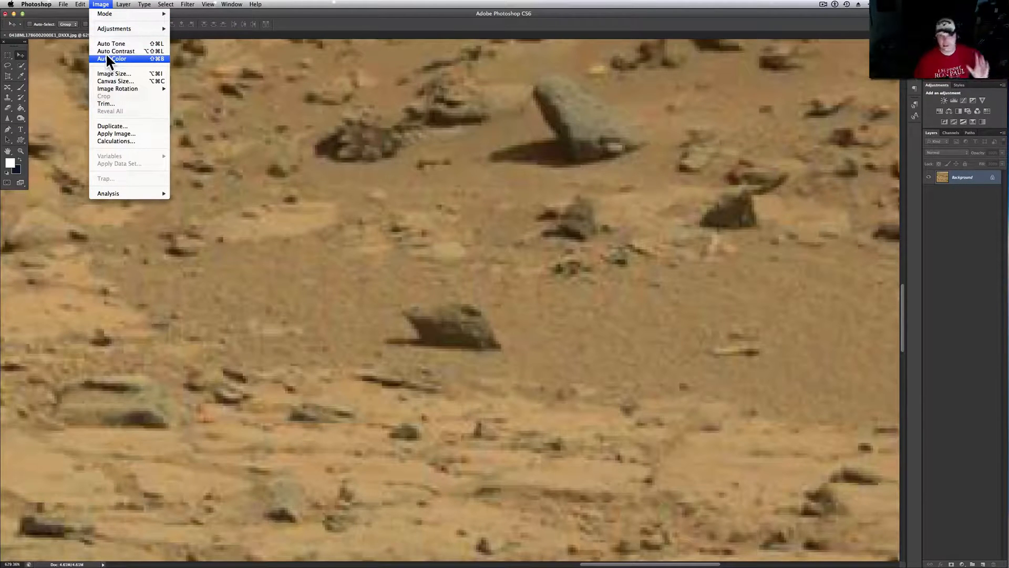
pyautogui.click(112, 59)
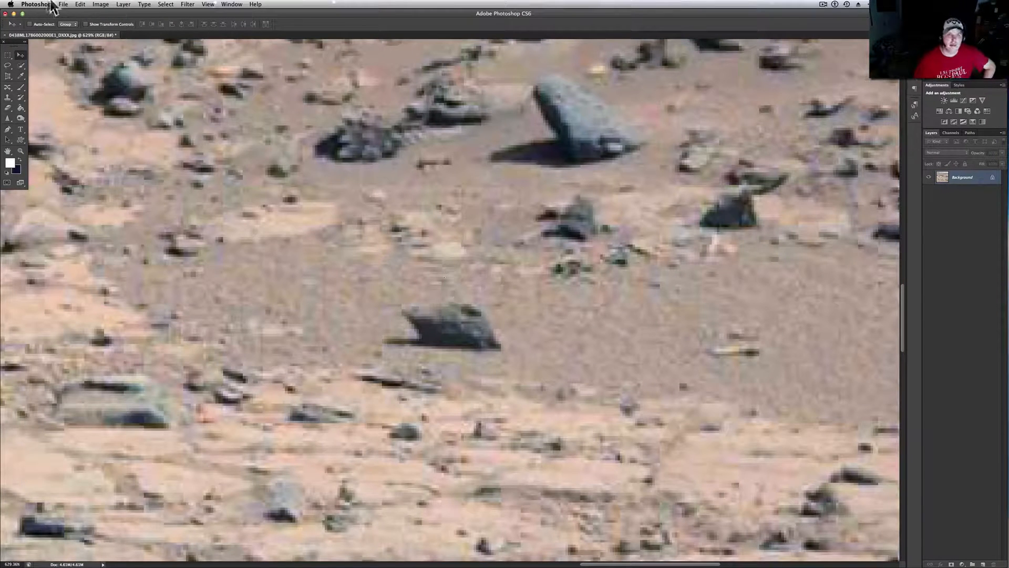
pyautogui.click(63, 4)
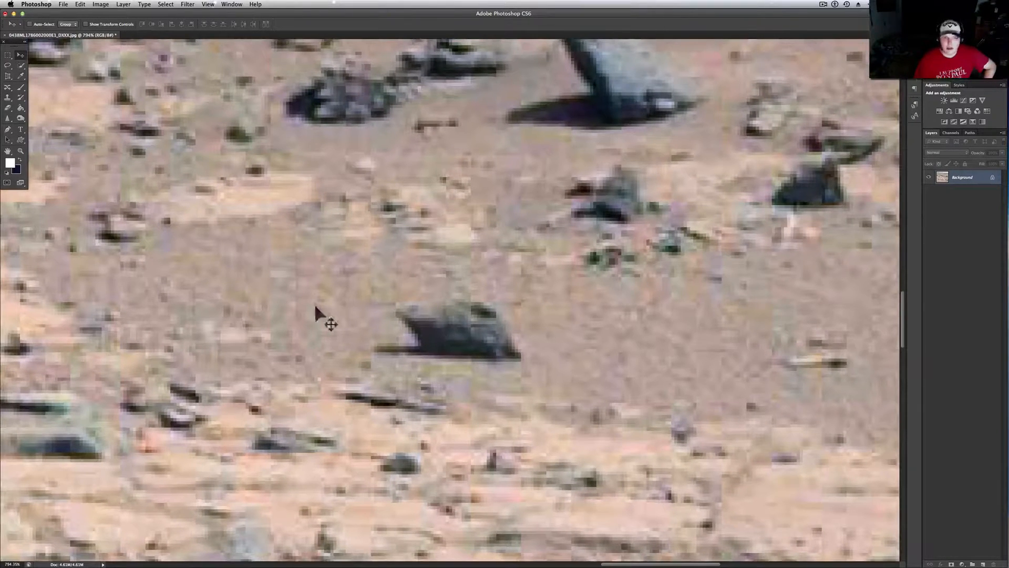
pyautogui.moveTo(456, 250)
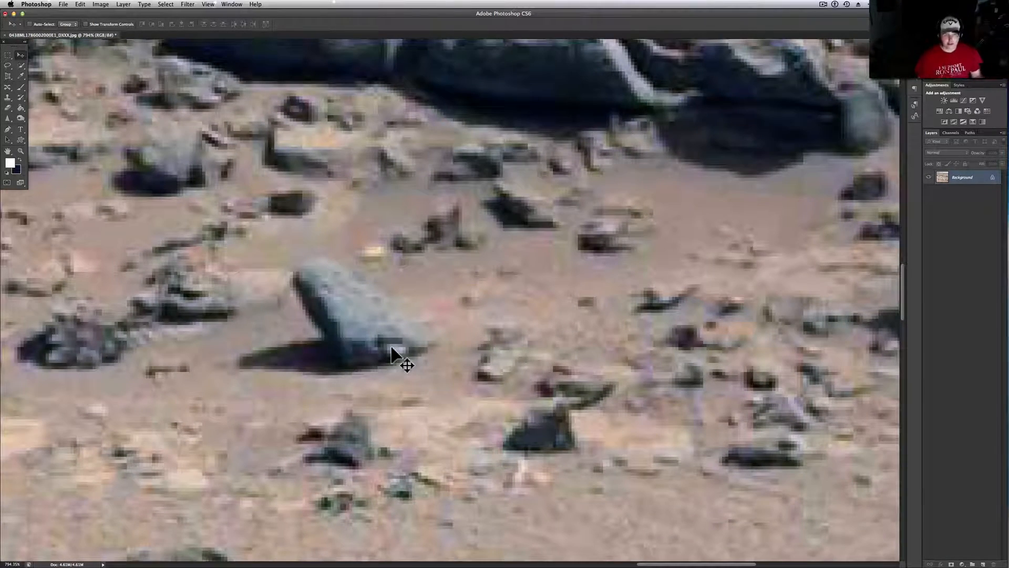
pyautogui.moveTo(386, 325)
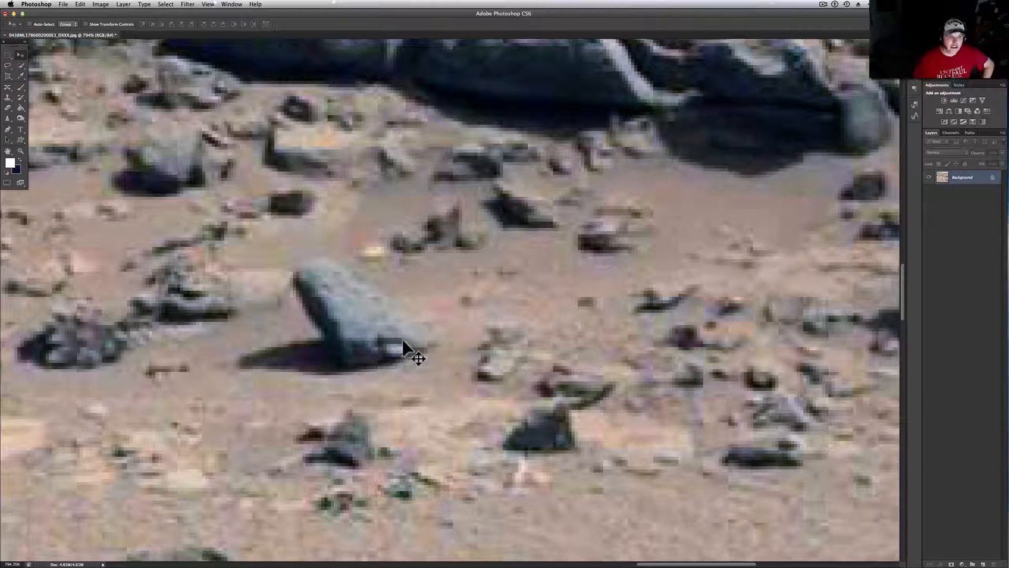
pyautogui.moveTo(376, 300)
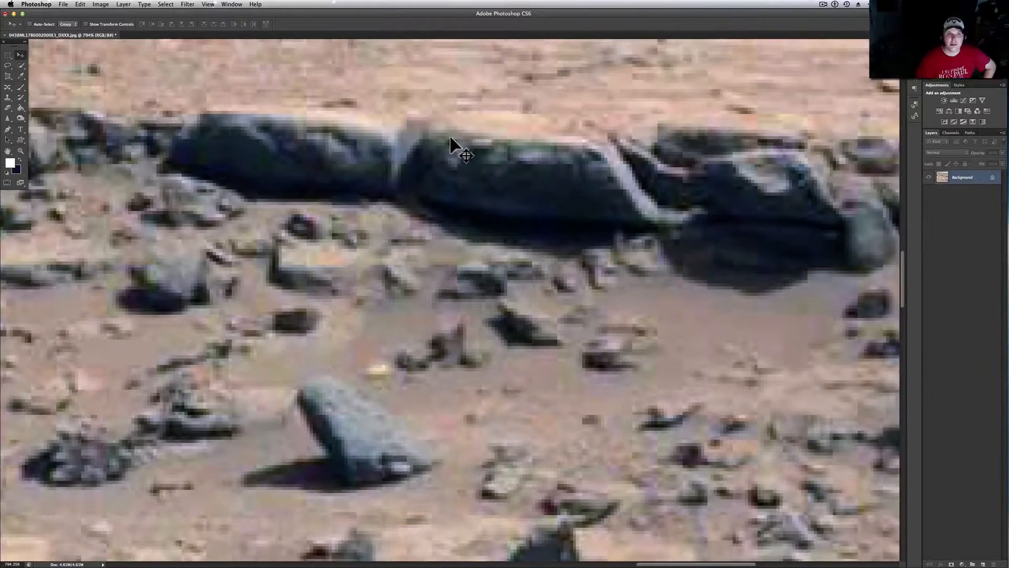
pyautogui.moveTo(286, 150)
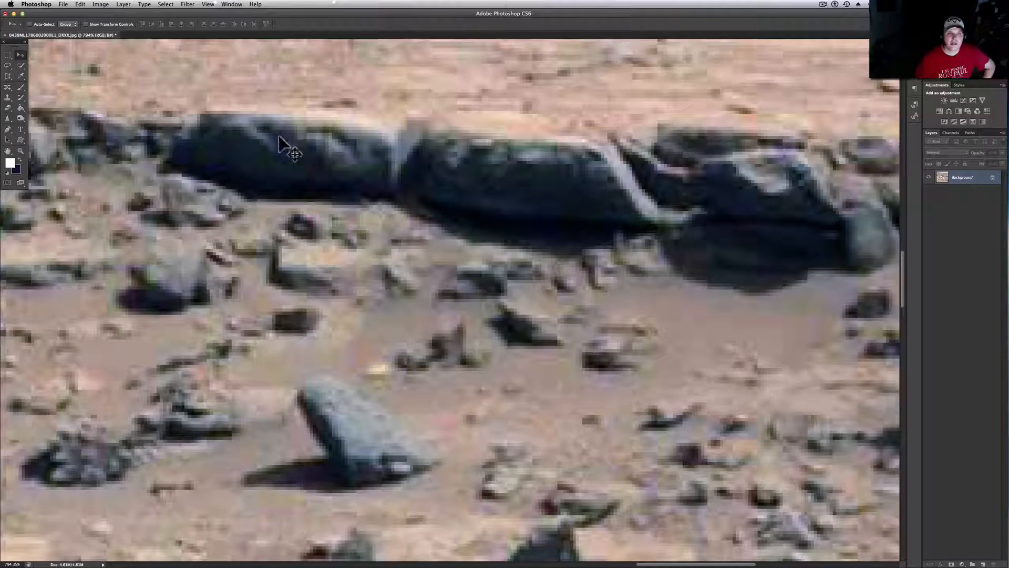
pyautogui.moveTo(279, 134)
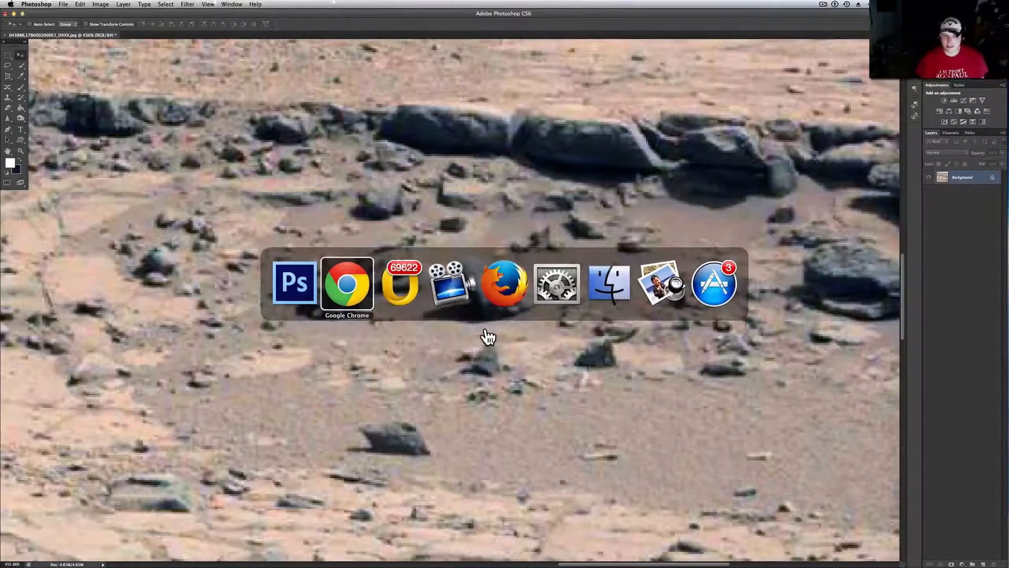
pyautogui.click(505, 283)
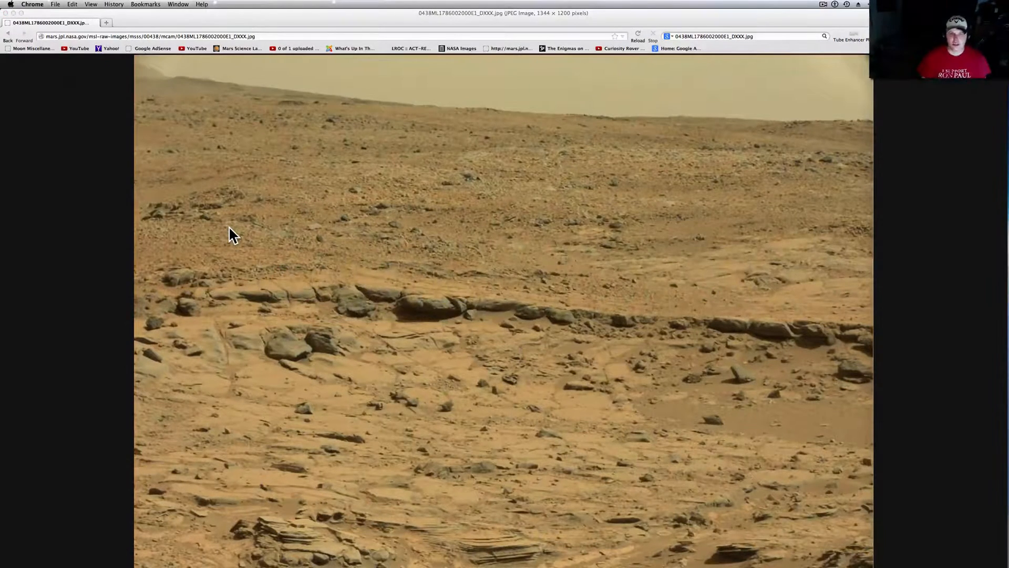
pyautogui.click(398, 283)
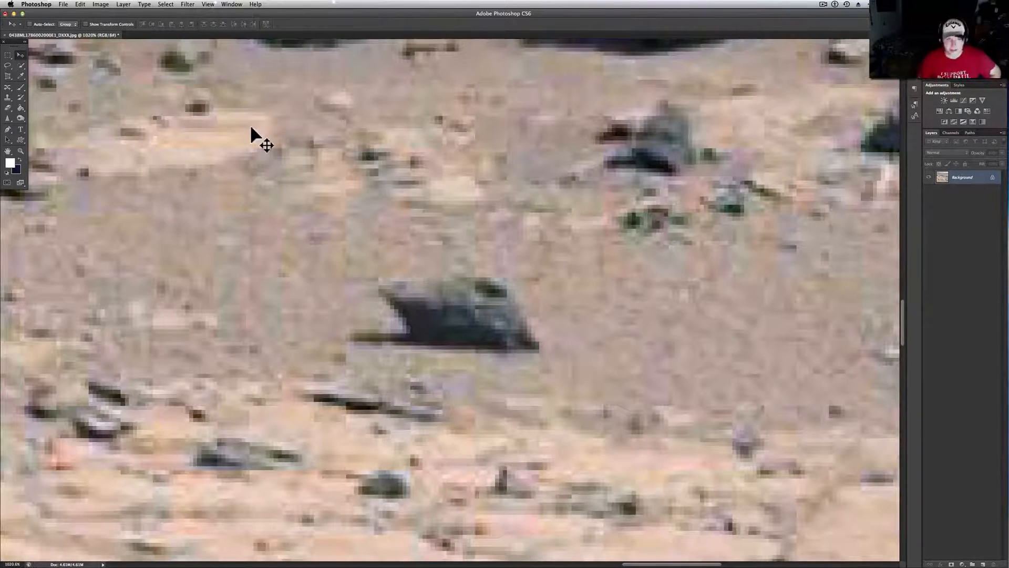
# - Marquee a rectangle around the dark wedge-shaped rock and auto-correct it to a pale bluish-grey
pyautogui.click(266, 145)
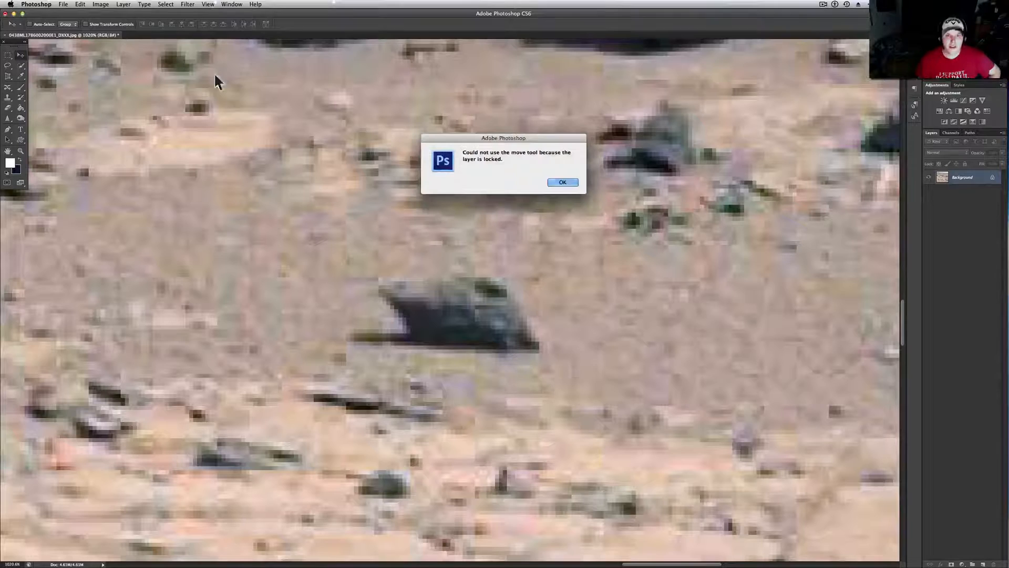
pyautogui.click(561, 182)
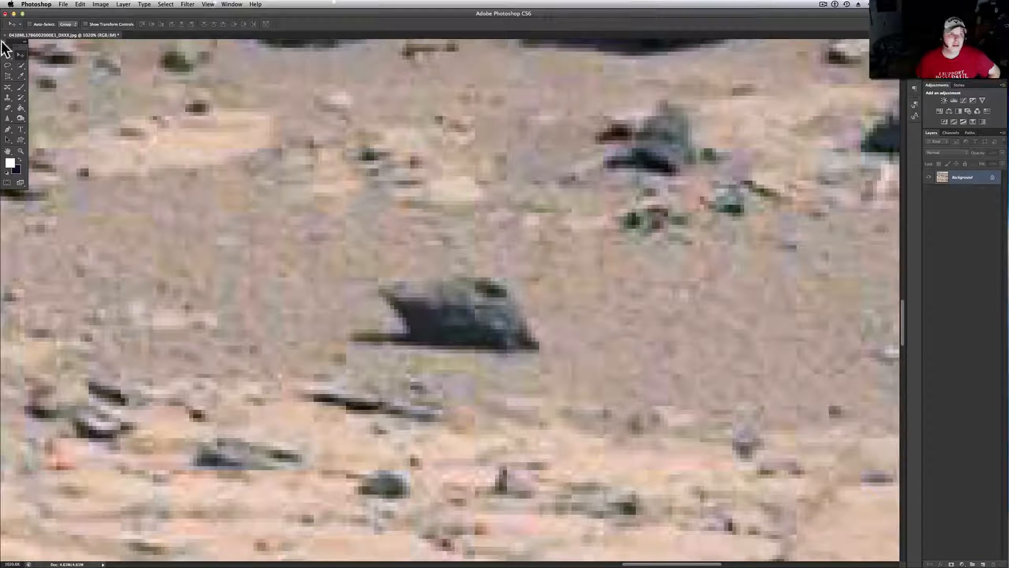
pyautogui.click(8, 64)
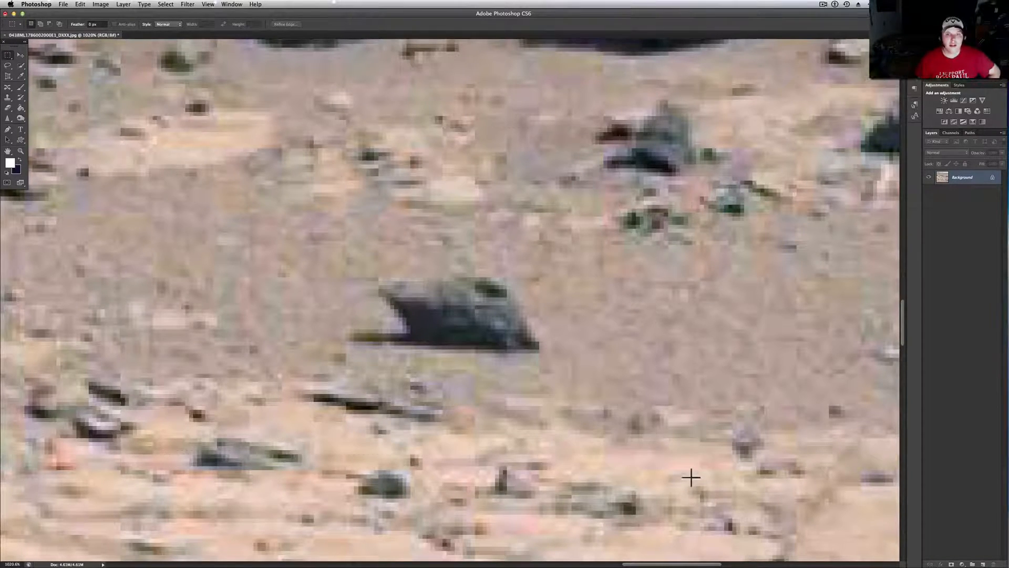
pyautogui.click(101, 4)
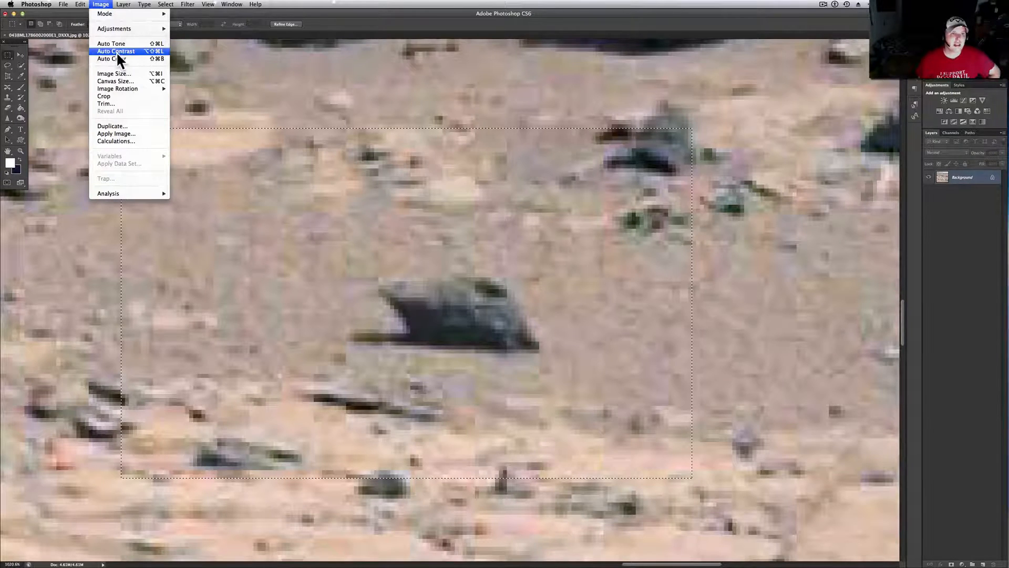
pyautogui.click(116, 51)
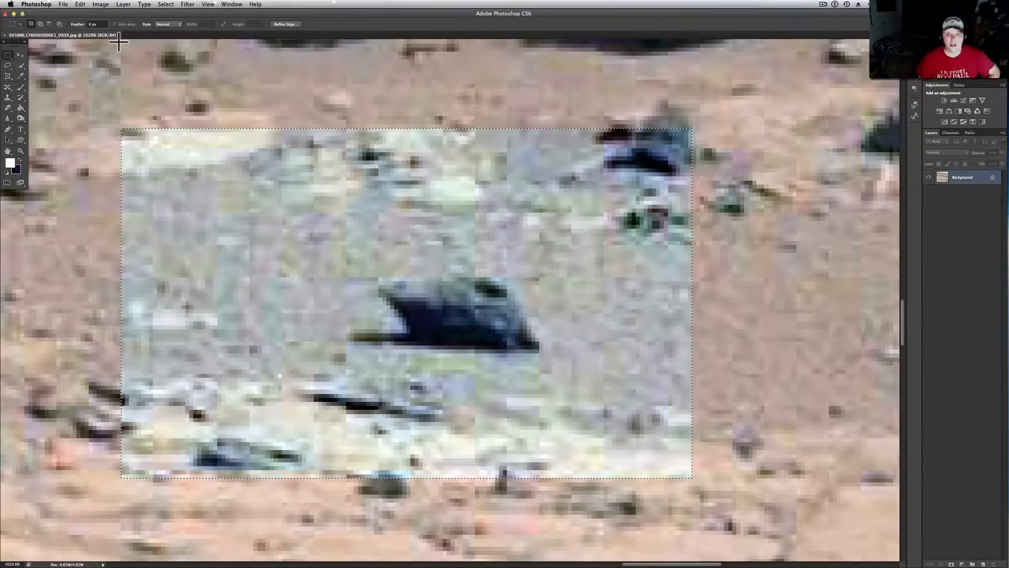
pyautogui.click(101, 5)
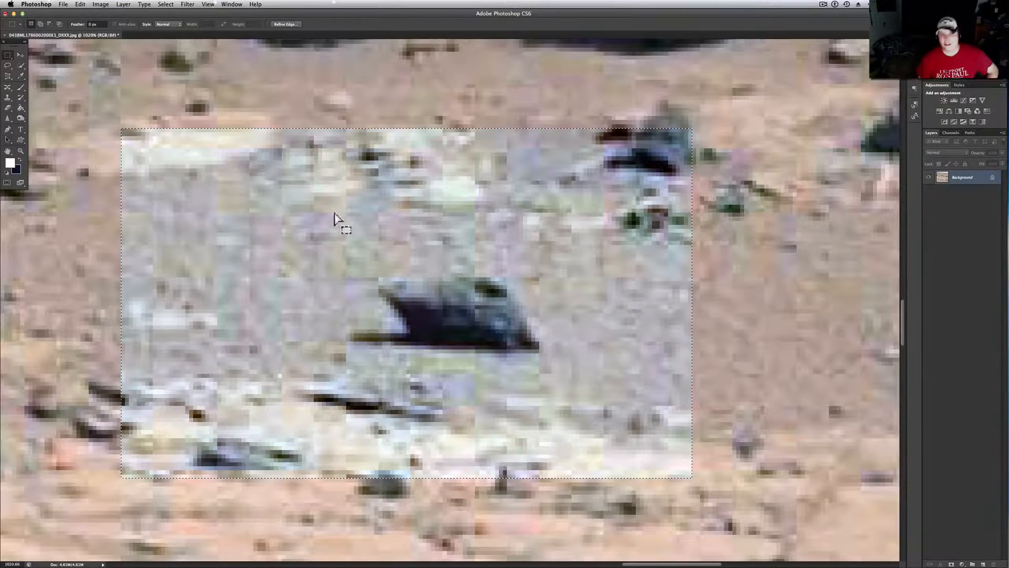
pyautogui.moveTo(85, 5)
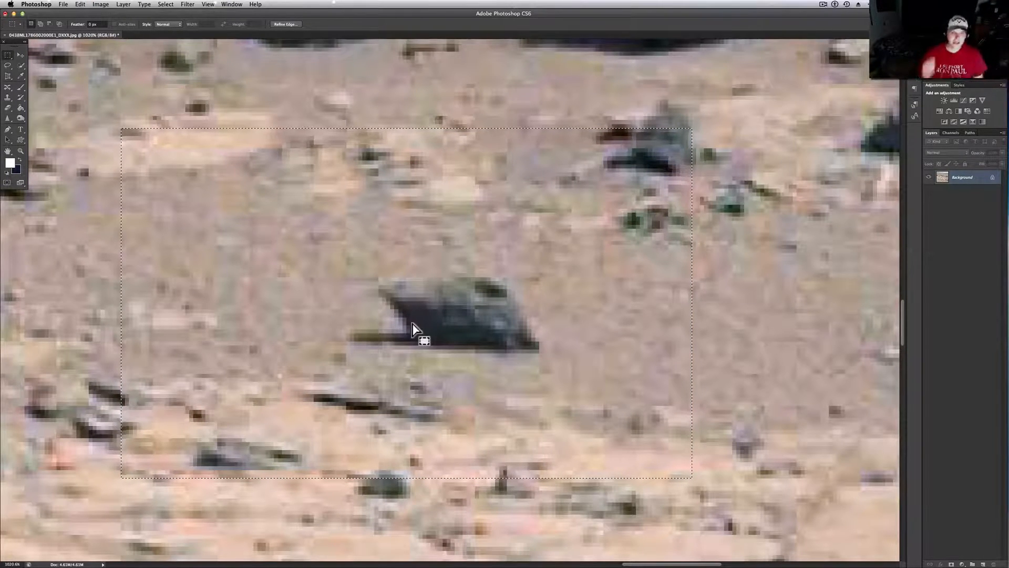
pyautogui.moveTo(537, 341)
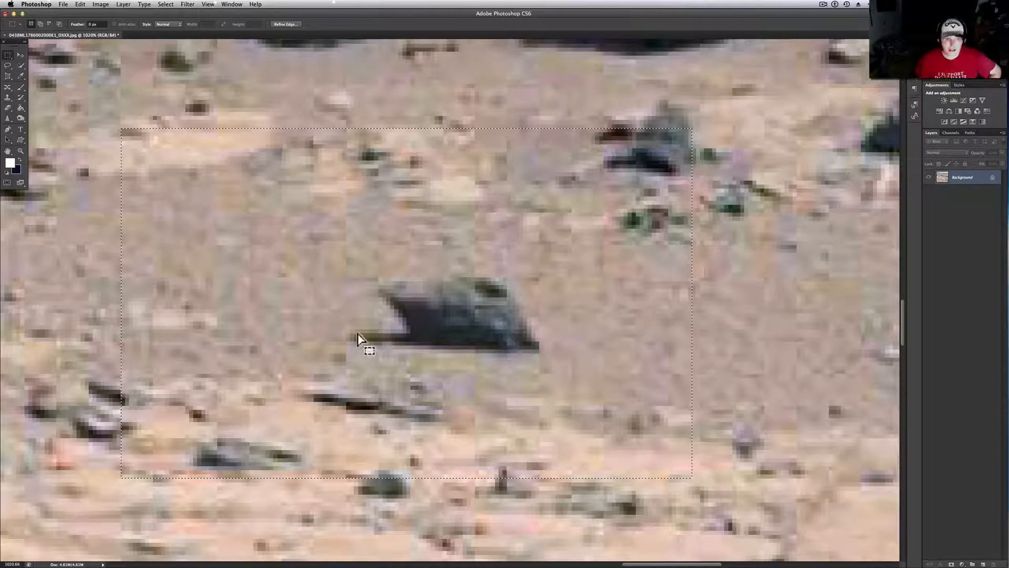
pyautogui.moveTo(437, 334)
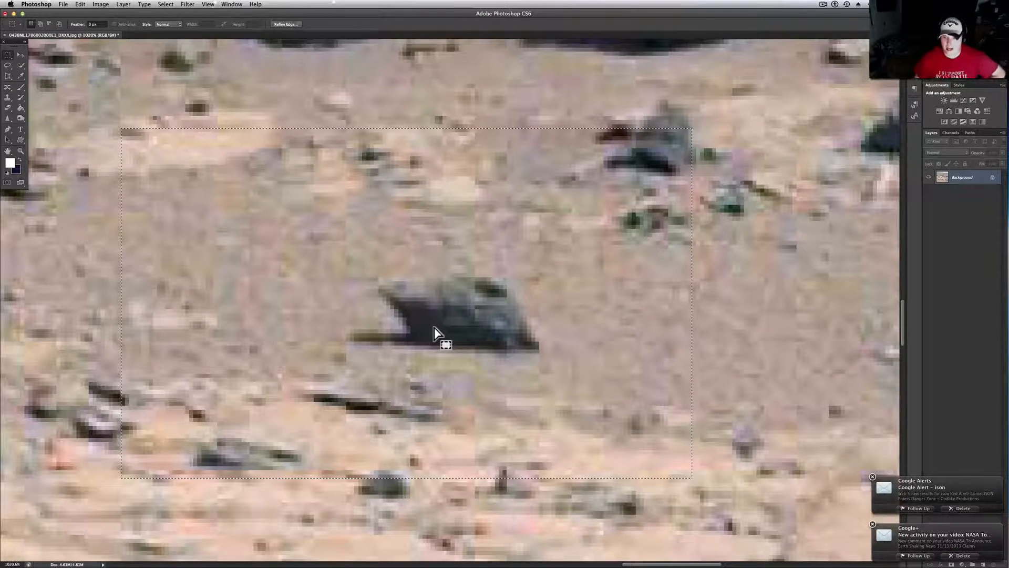
pyautogui.moveTo(482, 293)
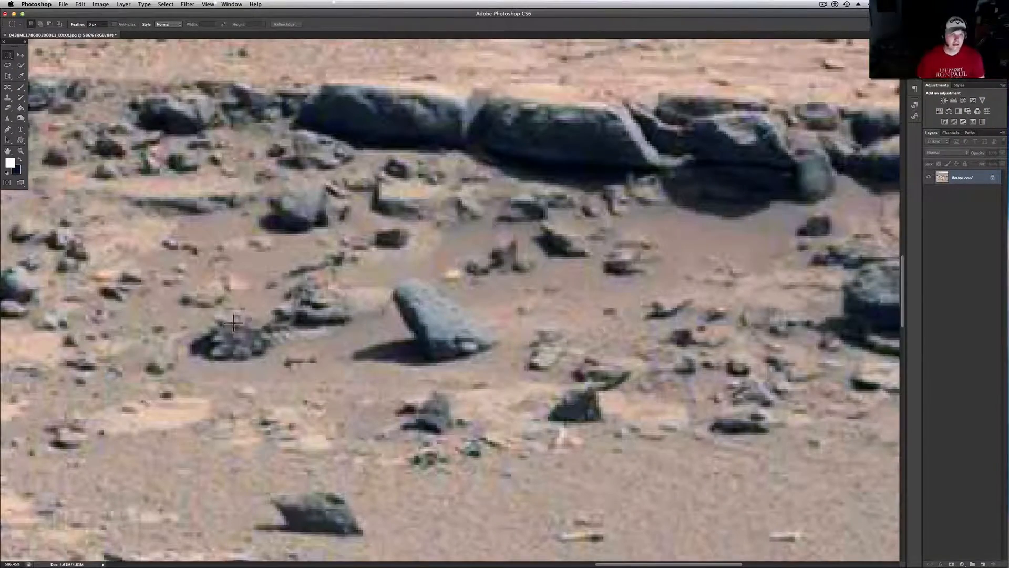
pyautogui.moveTo(297, 449)
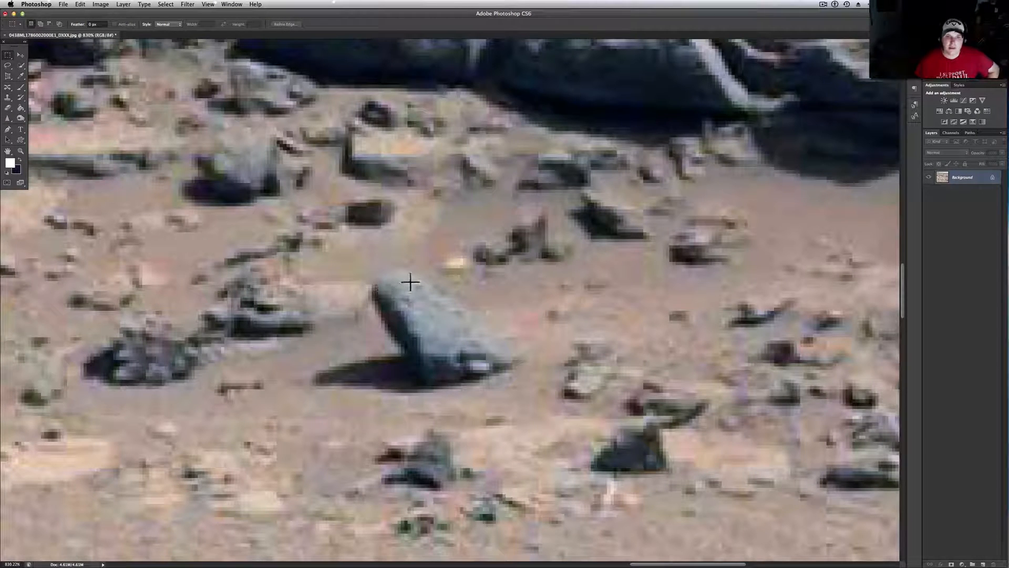
pyautogui.moveTo(396, 309)
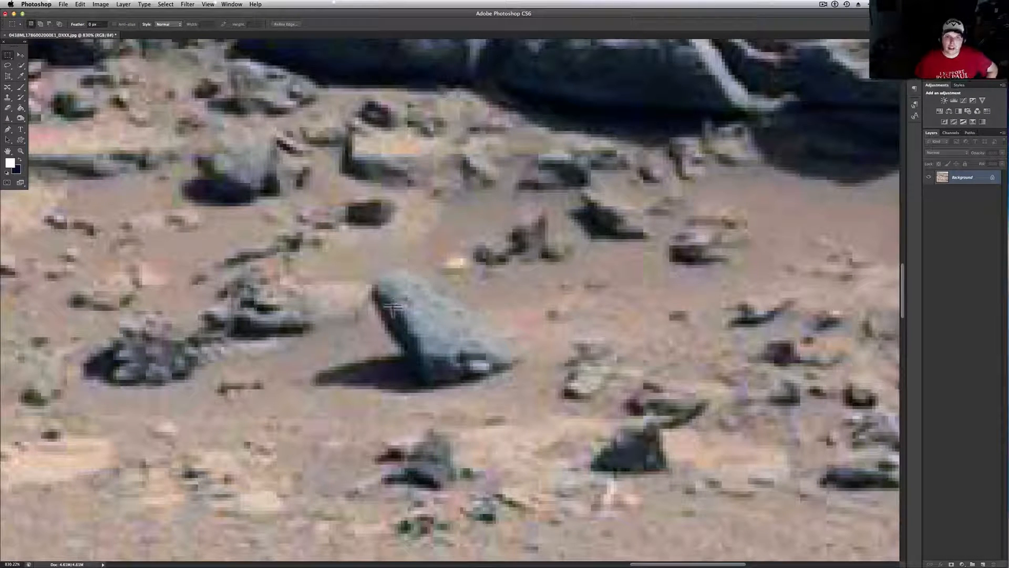
pyautogui.moveTo(377, 264)
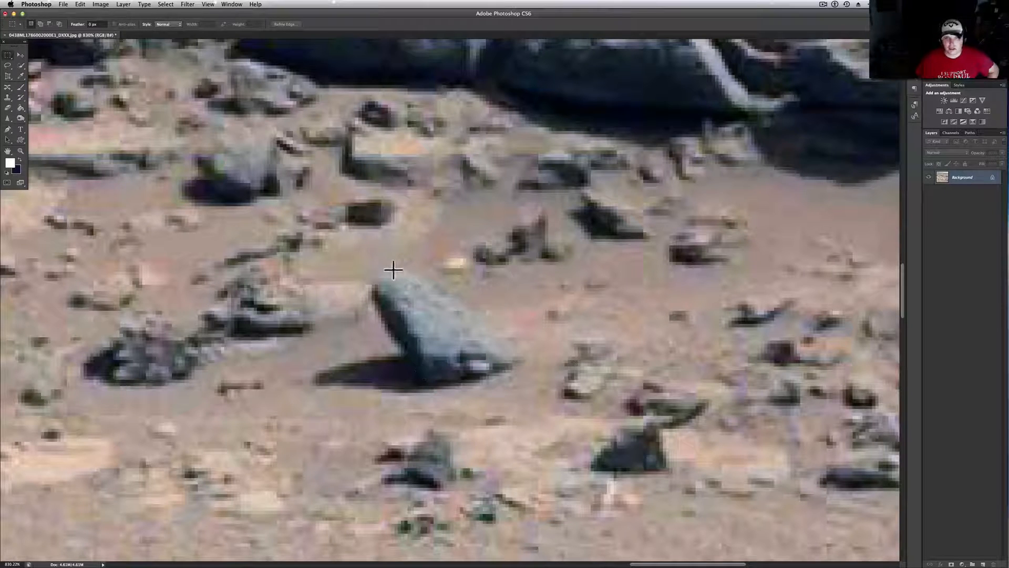
pyautogui.moveTo(479, 363)
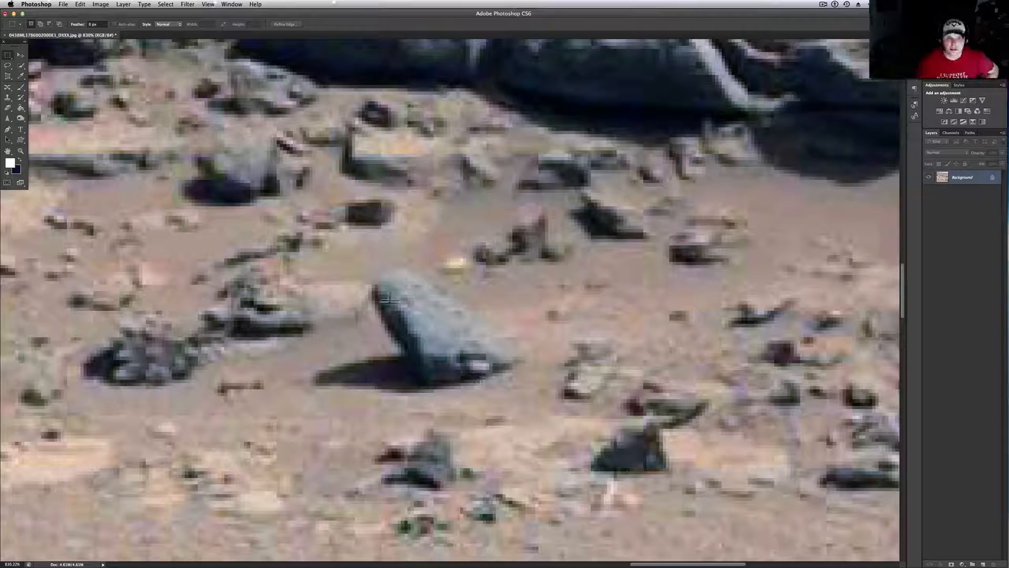
pyautogui.moveTo(383, 328)
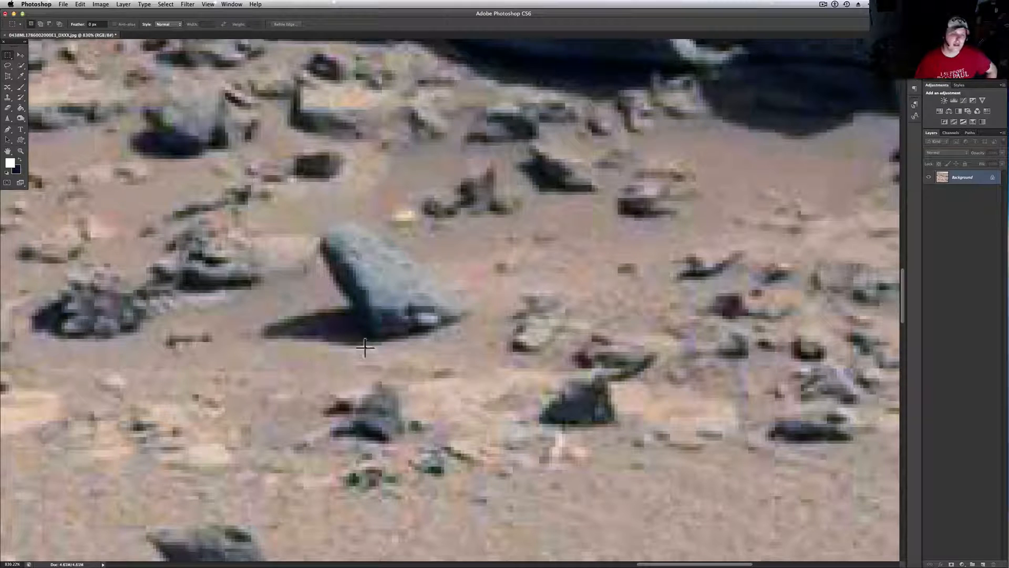
pyautogui.moveTo(448, 338)
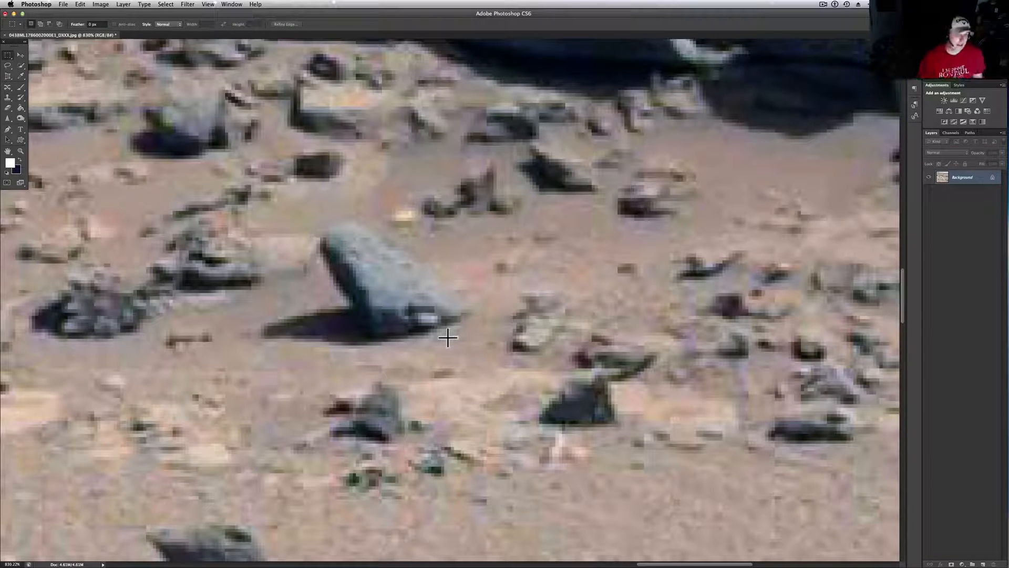
pyautogui.moveTo(404, 282)
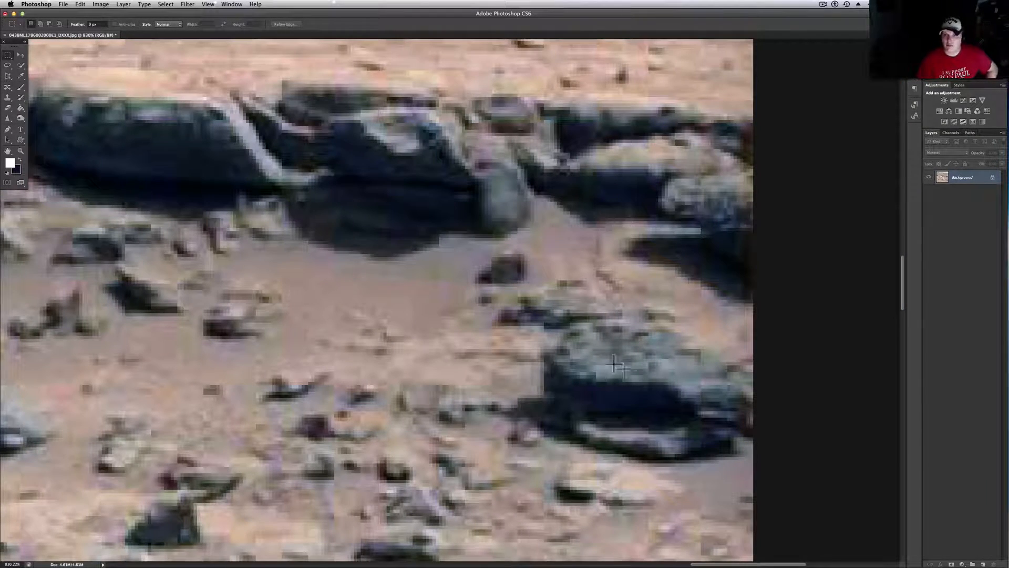
pyautogui.moveTo(656, 322)
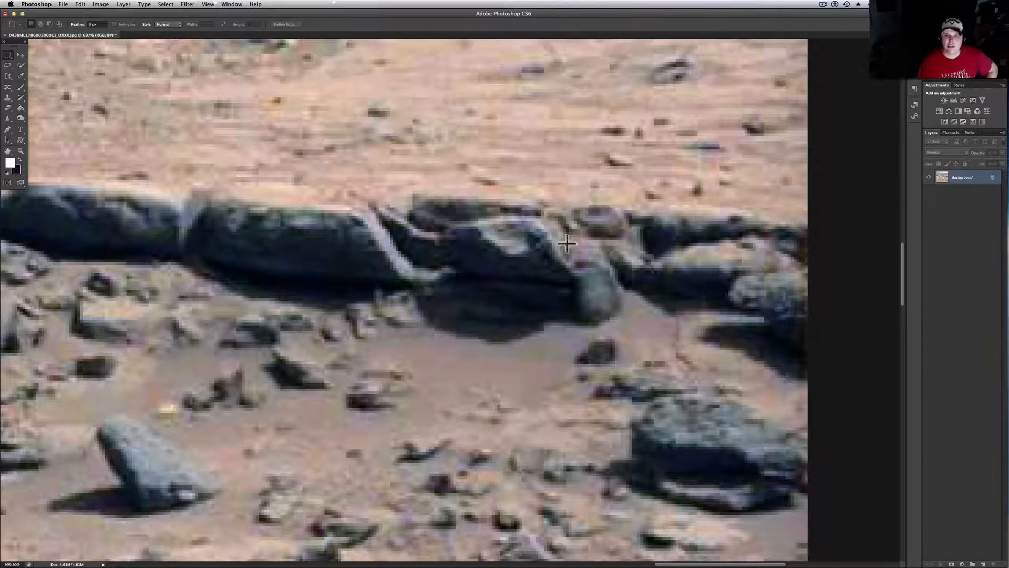
pyautogui.moveTo(382, 243)
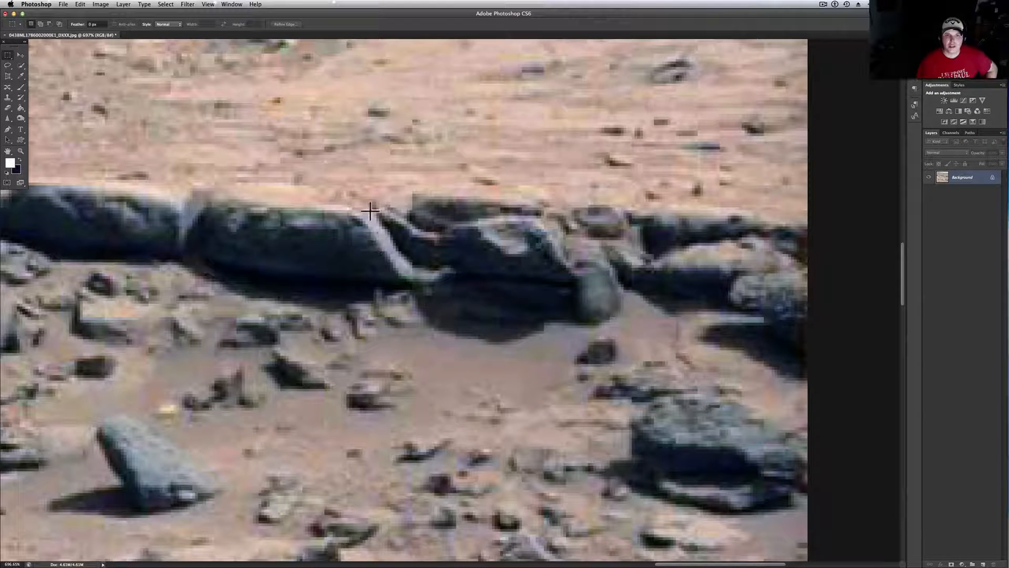
pyautogui.moveTo(488, 227)
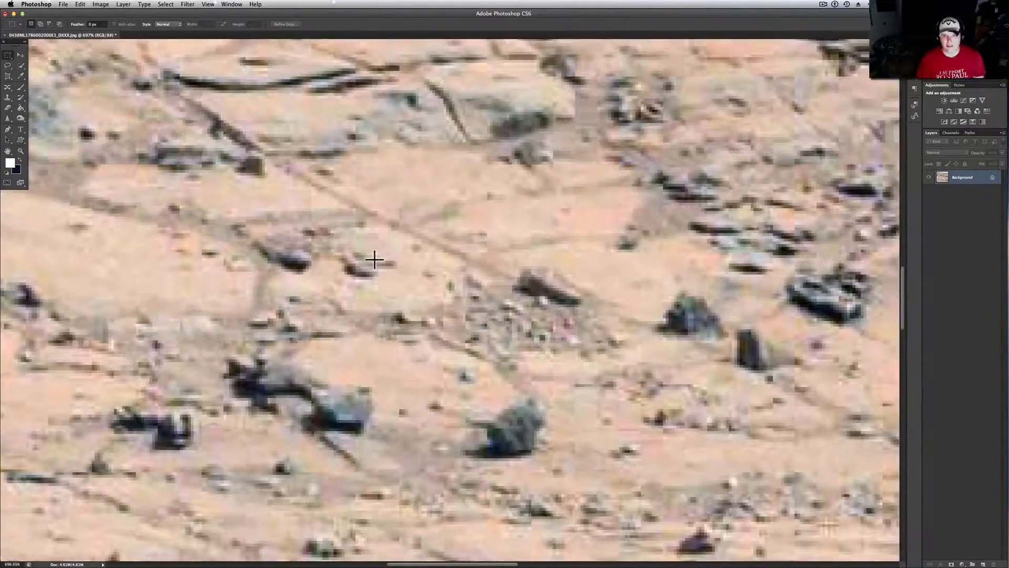
# - Scroll down to the flat dark rock slab and select a rectangle around it
pyautogui.scroll(-3)
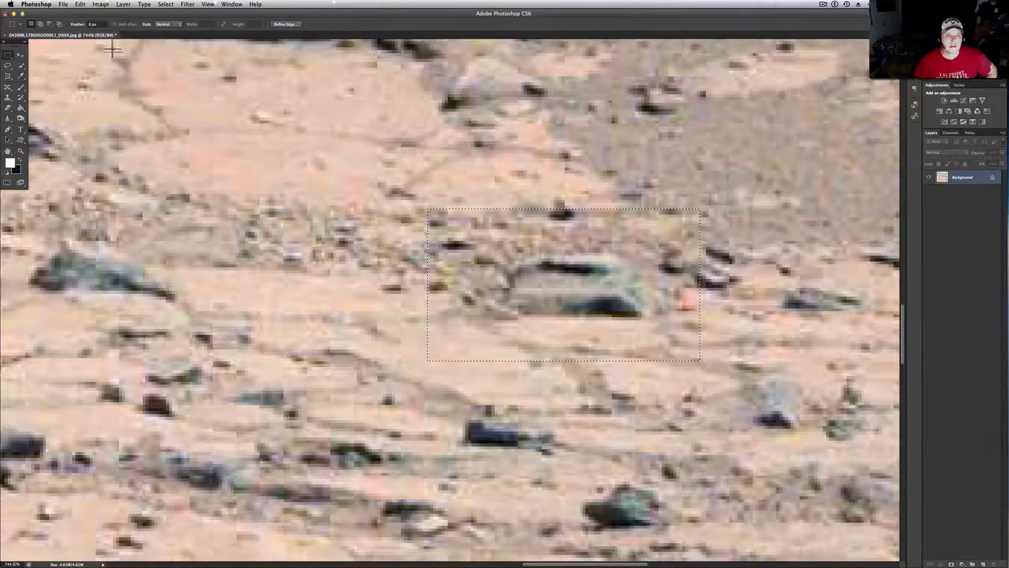
# - Apply an Exposure adjustment with Gamma Correction 0.52 to the flat-rock patch
pyautogui.click(100, 4)
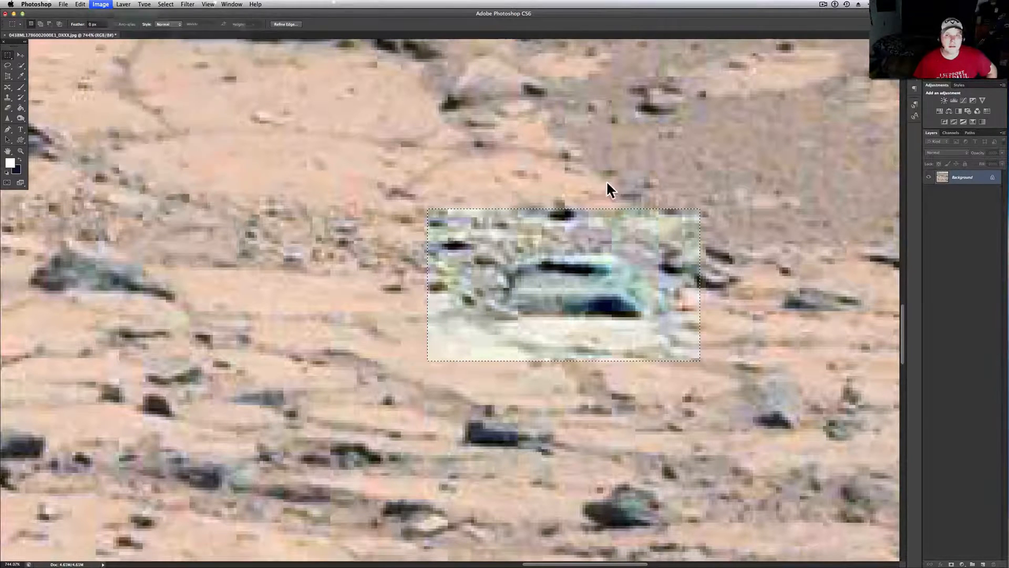
pyautogui.click(100, 4)
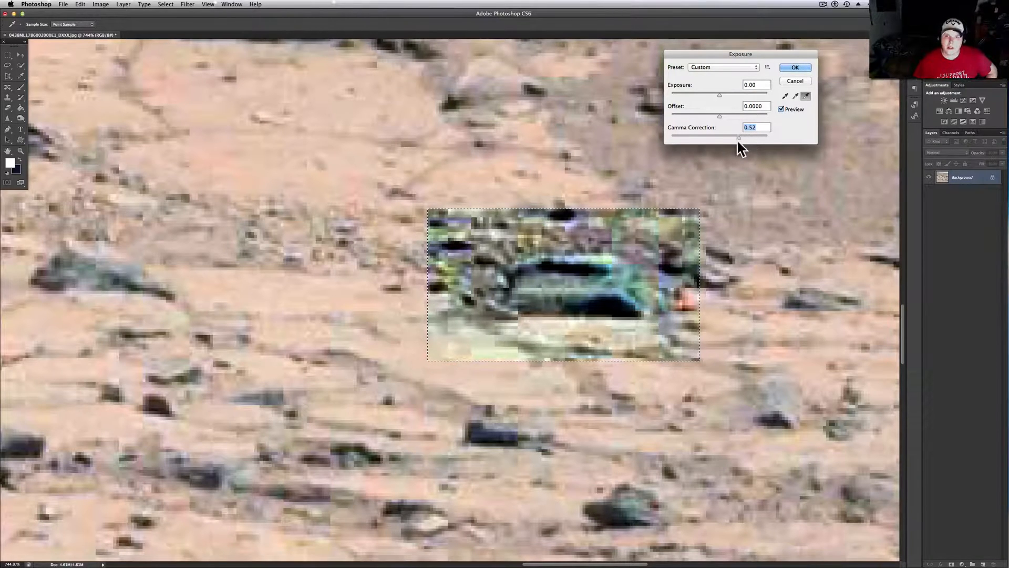
pyautogui.click(795, 68)
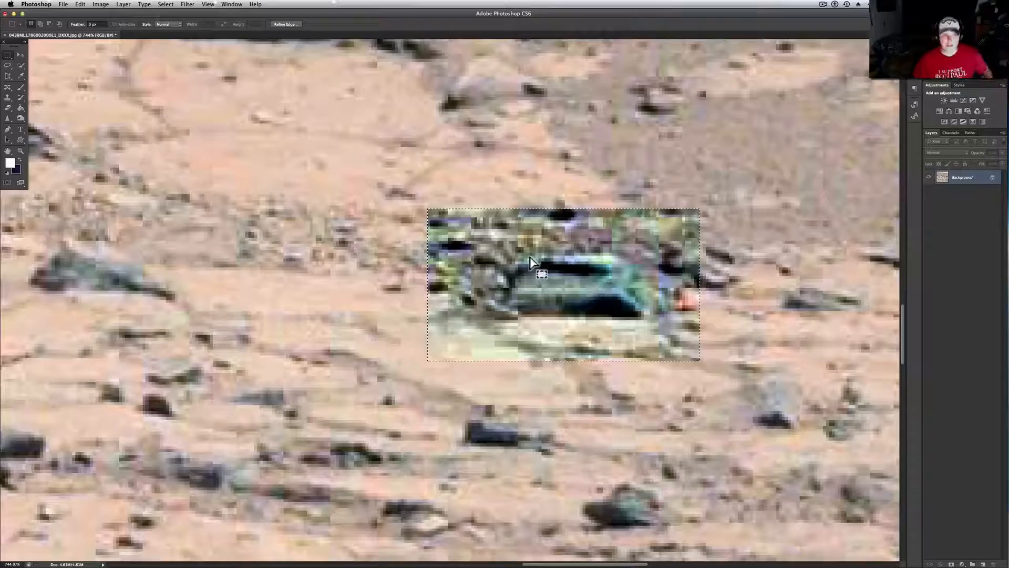
pyautogui.scroll(3)
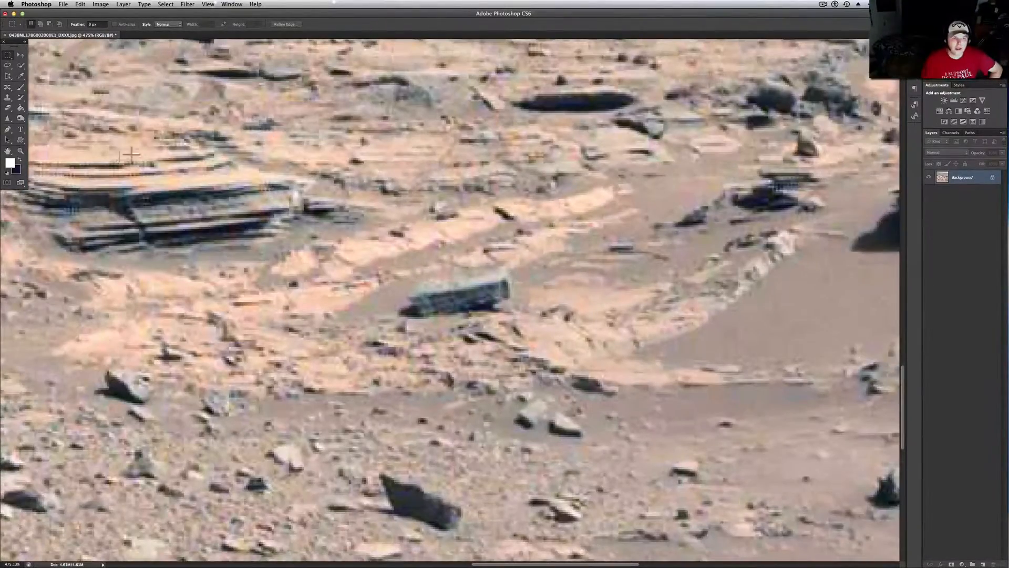
pyautogui.moveTo(69, 176)
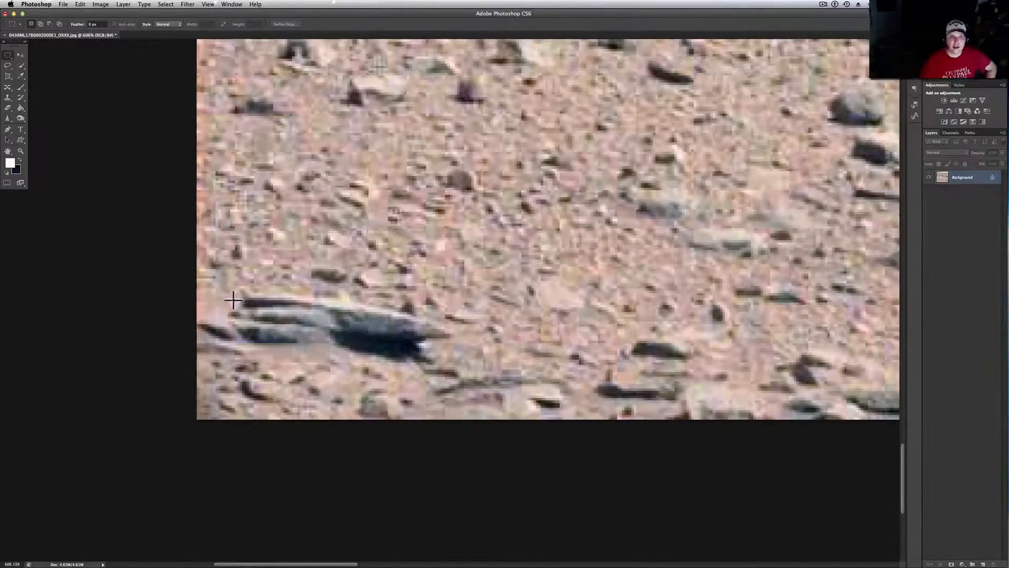
pyautogui.moveTo(451, 337)
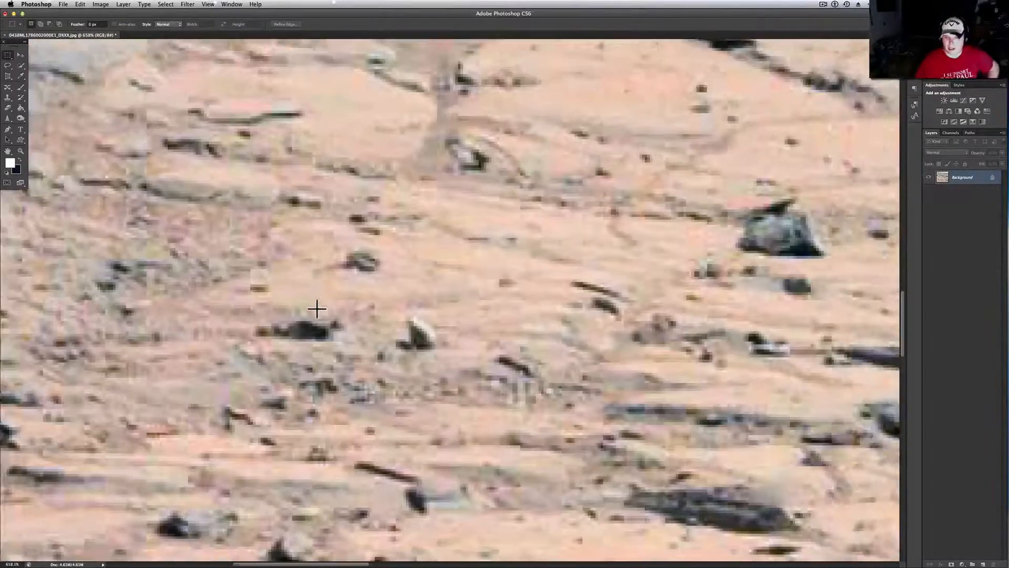
# - Scroll down to the grey boulder cluster and select a rectangle around it
pyautogui.scroll(-3)
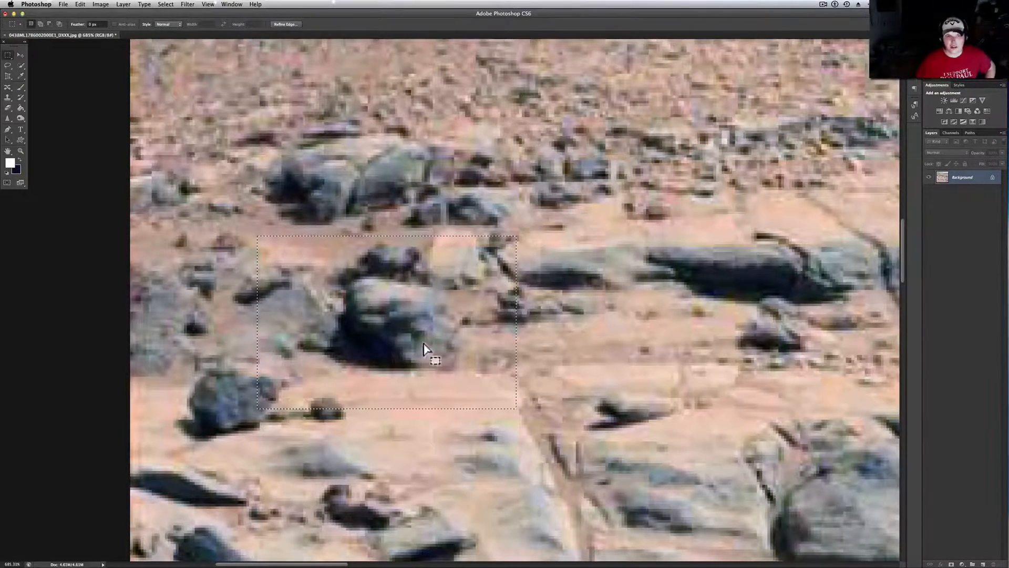
# - Apply a raised Exposure adjustment to the boulder patch so it stands out from the terrain
pyautogui.click(101, 5)
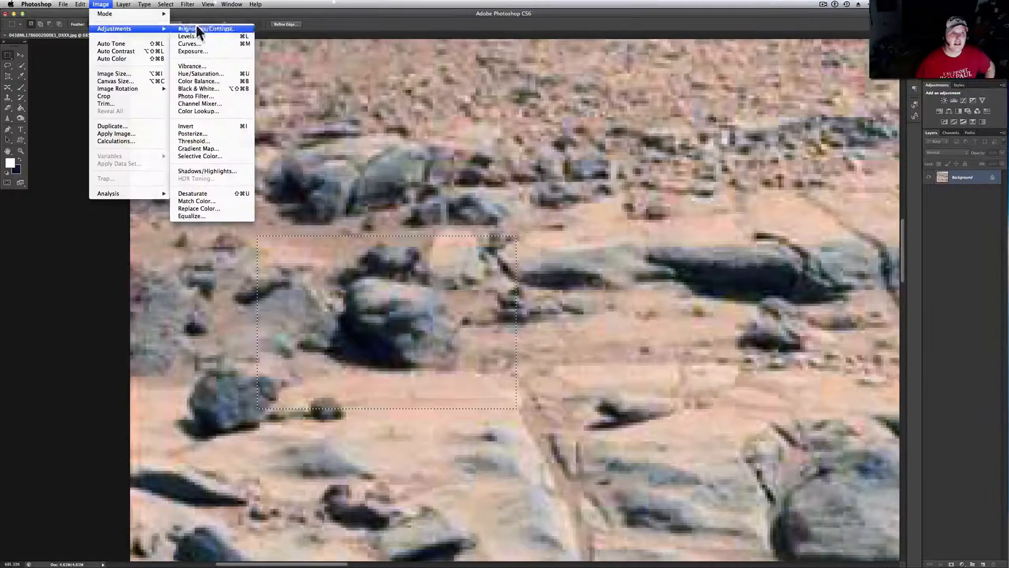
pyautogui.click(191, 50)
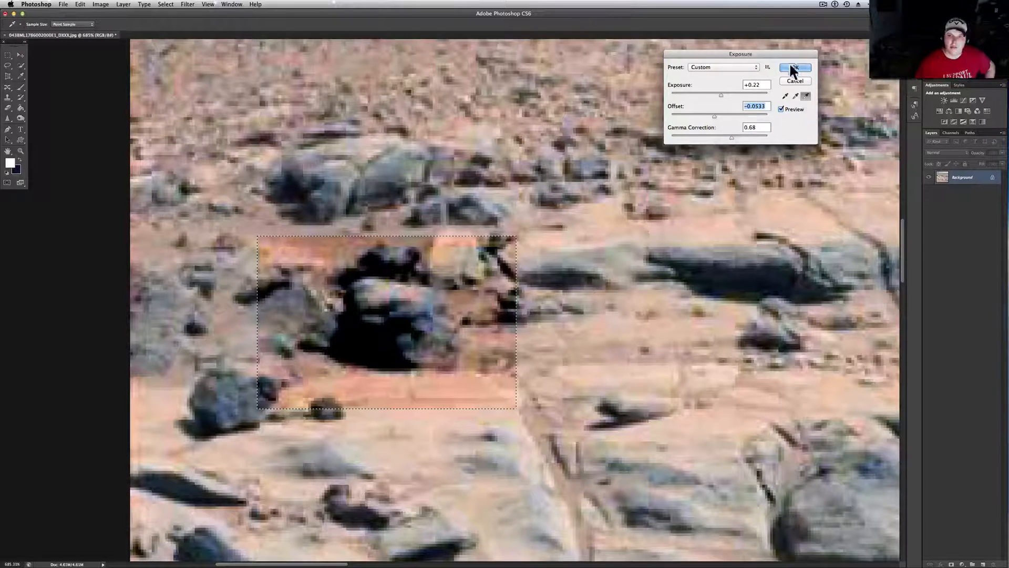
pyautogui.click(795, 67)
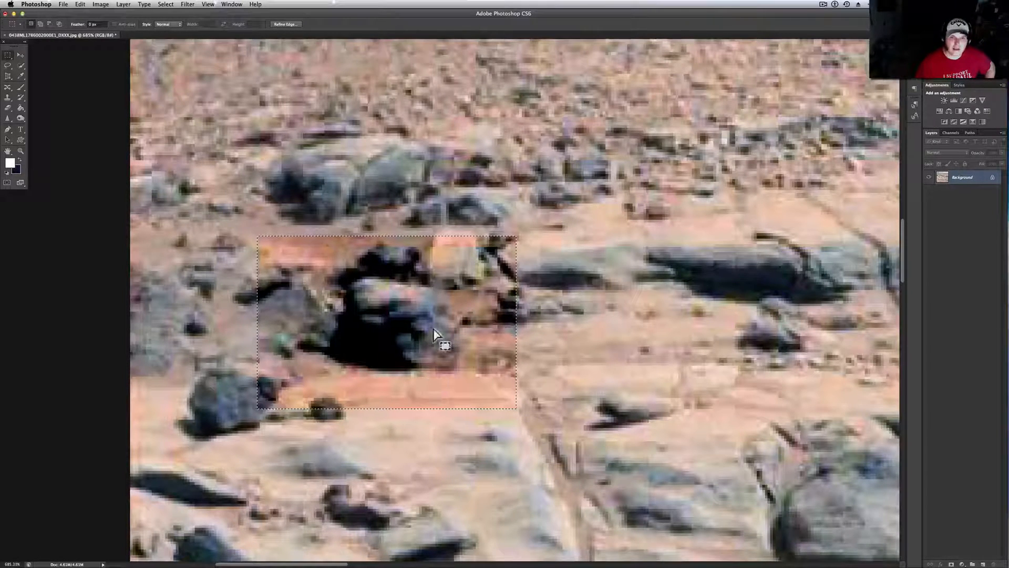
pyautogui.moveTo(406, 351)
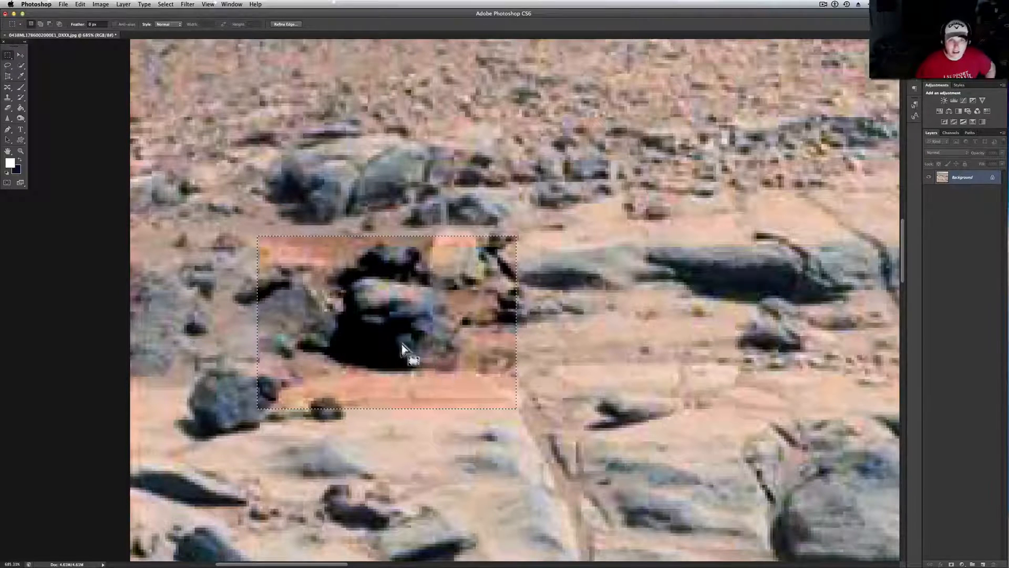
pyautogui.moveTo(363, 208)
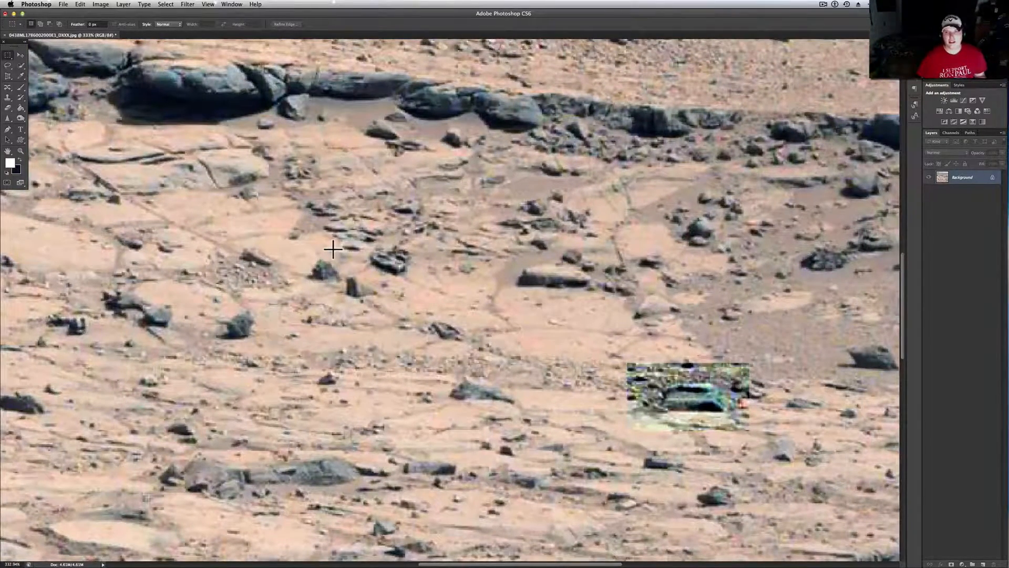
pyautogui.moveTo(365, 265)
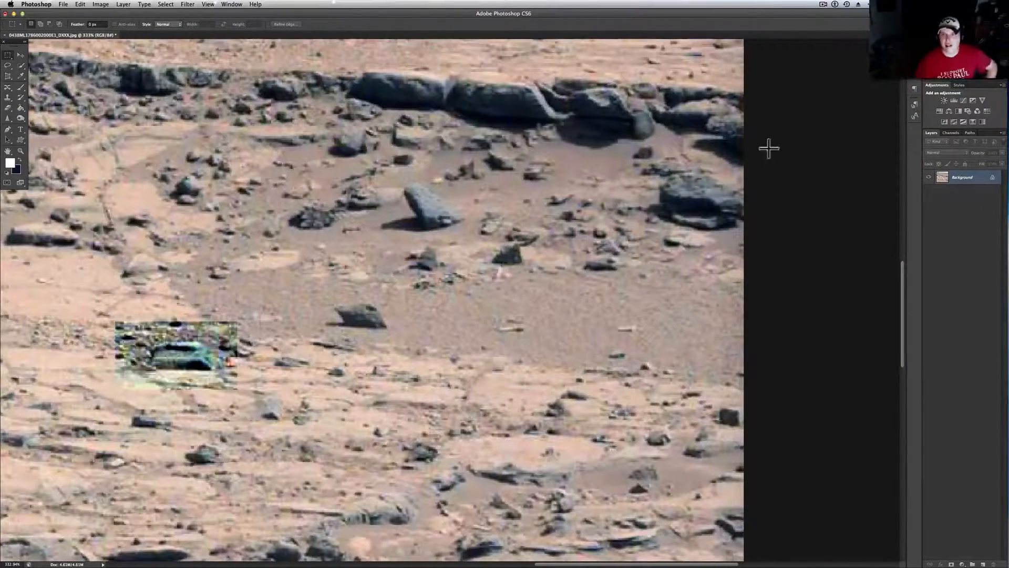
pyautogui.moveTo(673, 197)
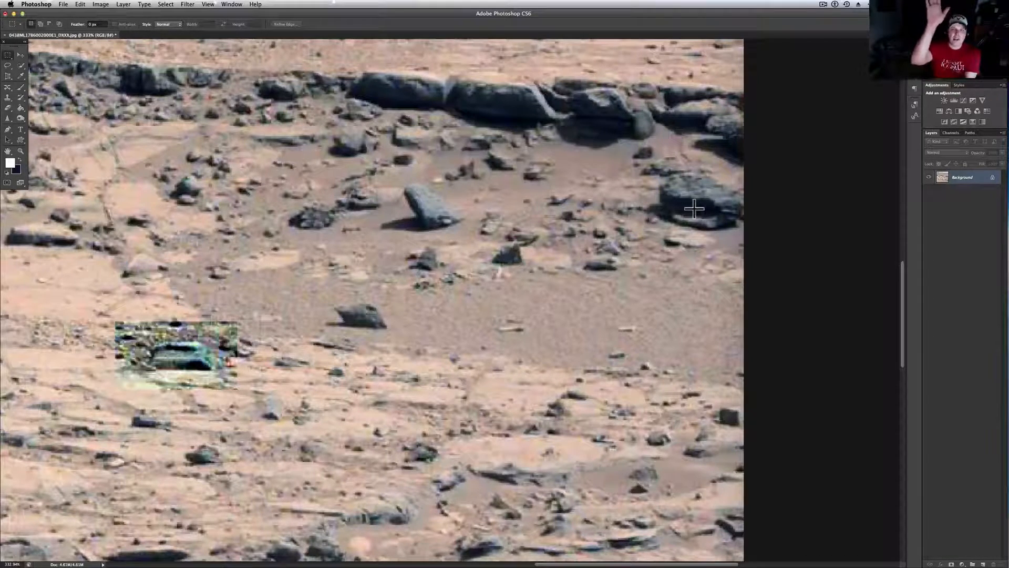
pyautogui.moveTo(724, 210)
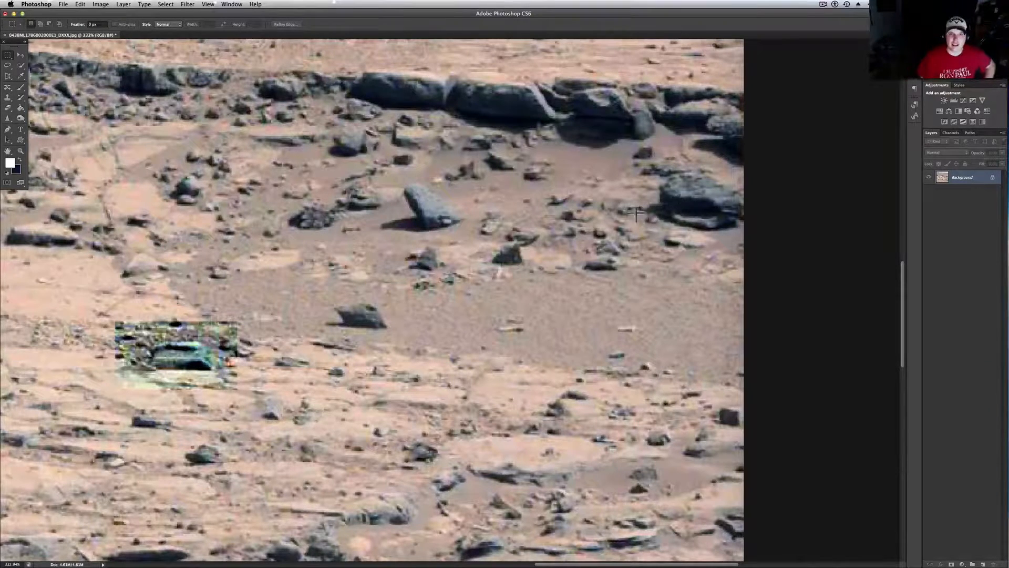
pyautogui.moveTo(415, 309)
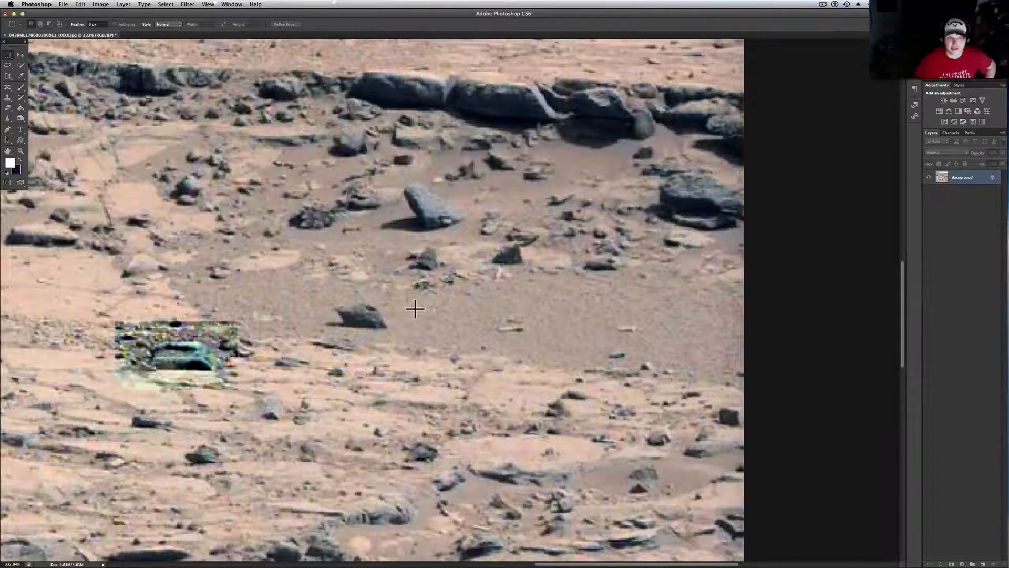
pyautogui.moveTo(297, 286)
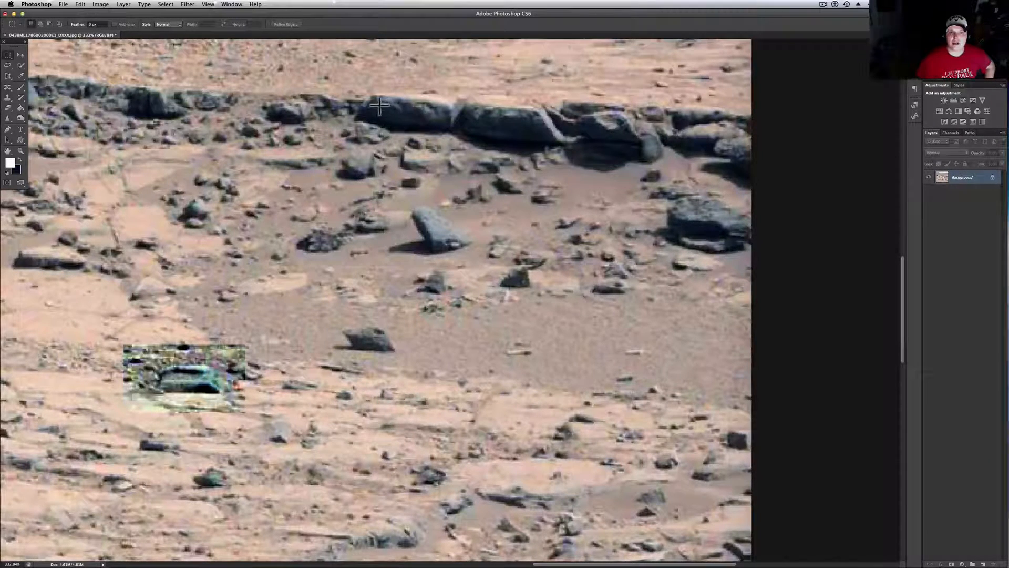
pyautogui.moveTo(431, 102)
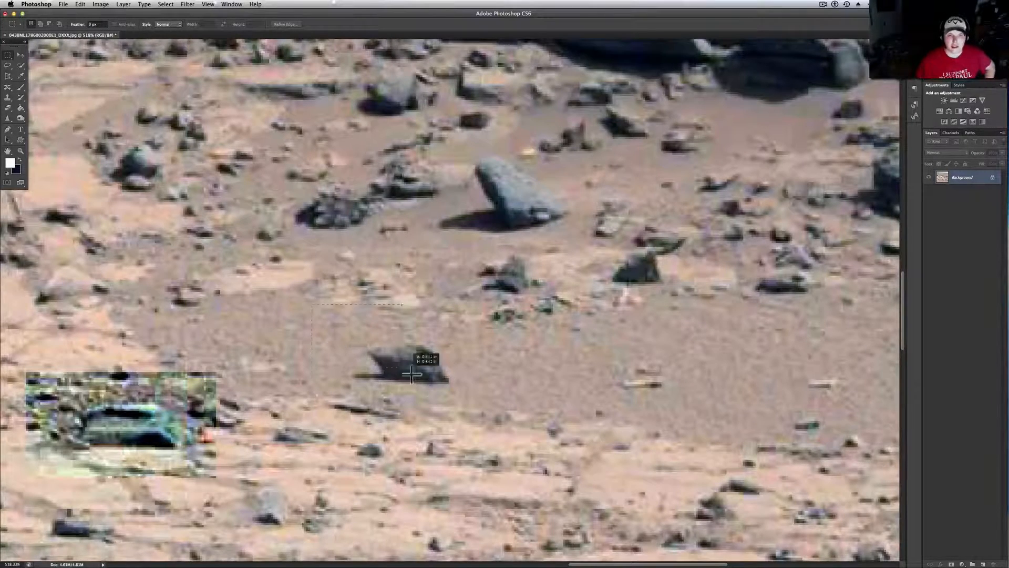
# - Apply Exposure +0.22, Offset -0.0369, Gamma 0.70 to the small-rock patch
pyautogui.click(101, 5)
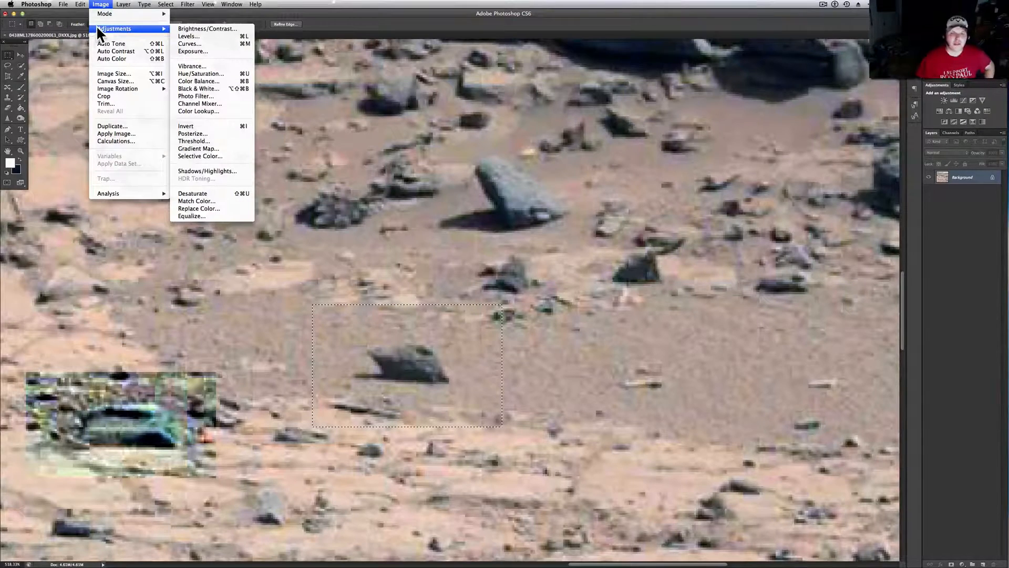
pyautogui.moveTo(189, 44)
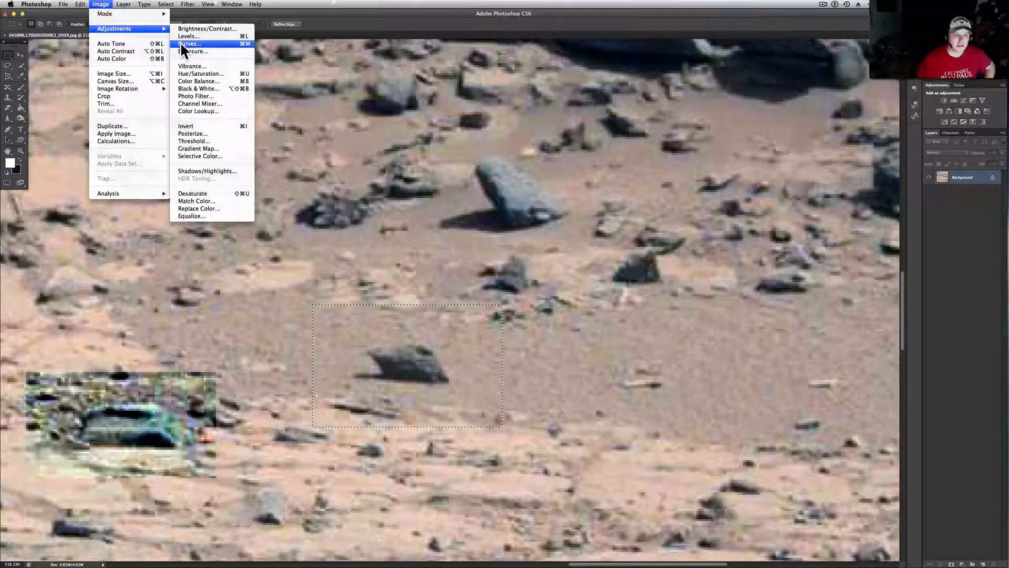
pyautogui.moveTo(190, 65)
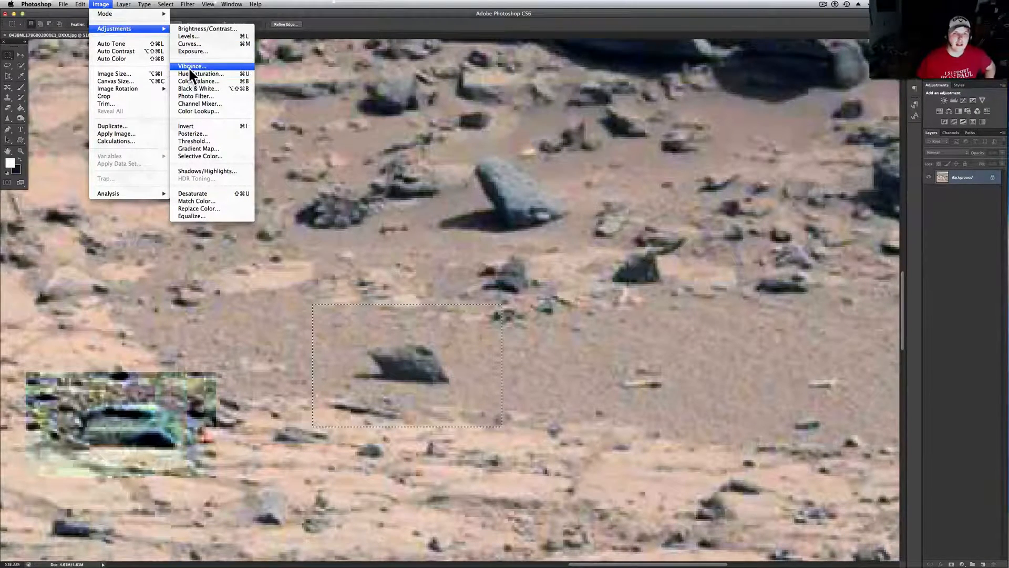
pyautogui.moveTo(200, 74)
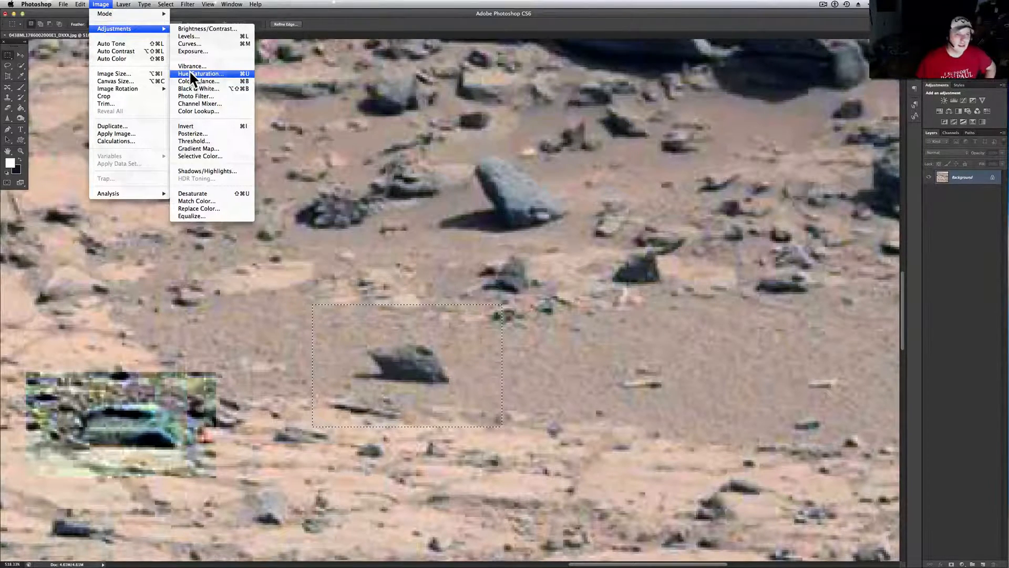
pyautogui.moveTo(190, 66)
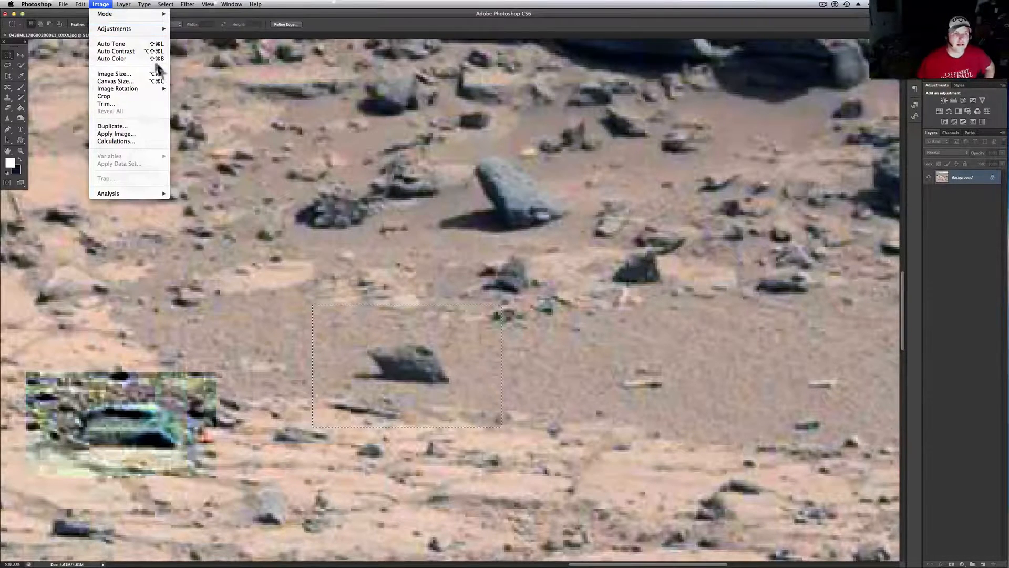
pyautogui.moveTo(114, 74)
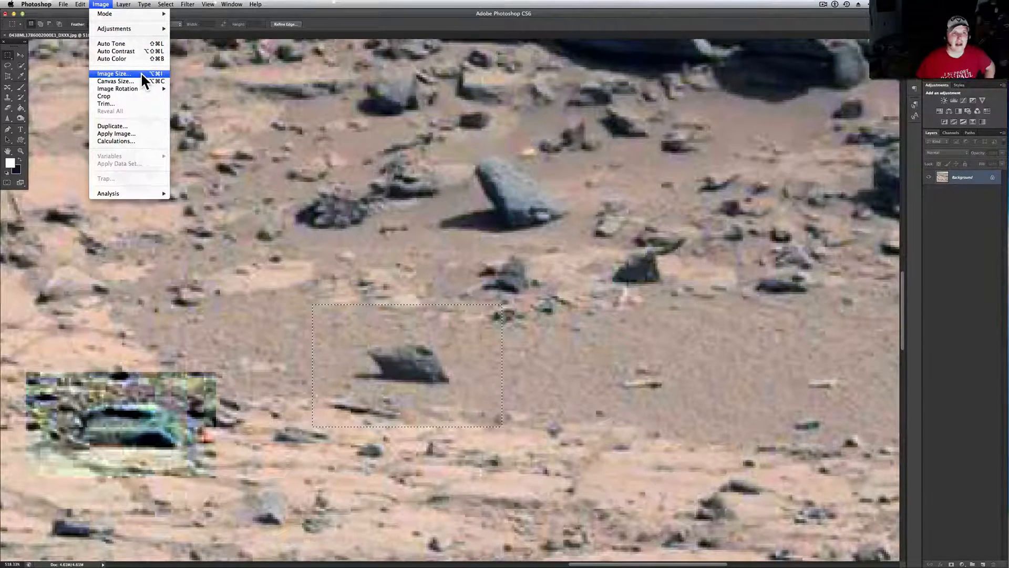
pyautogui.moveTo(131, 59)
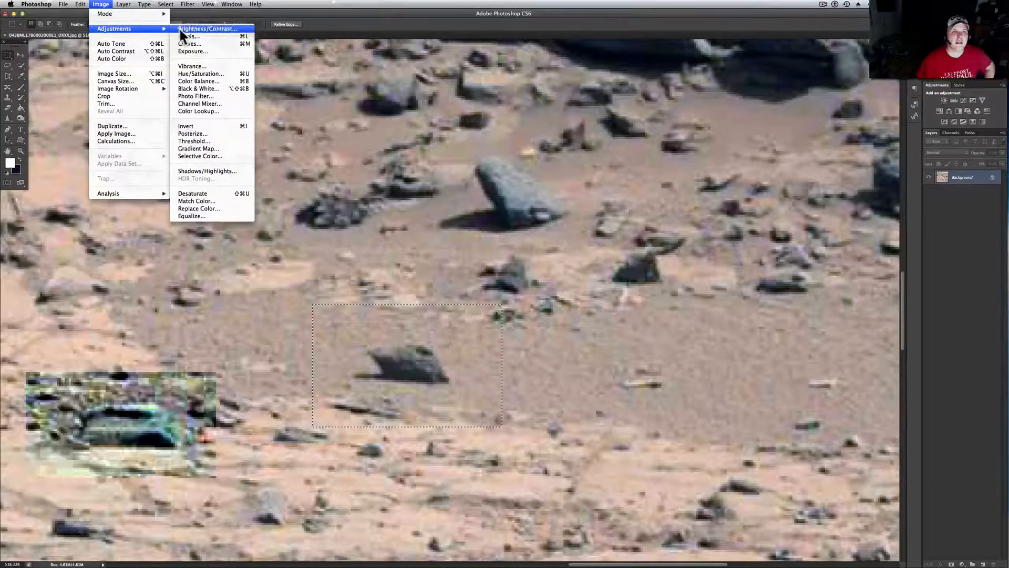
pyautogui.click(191, 50)
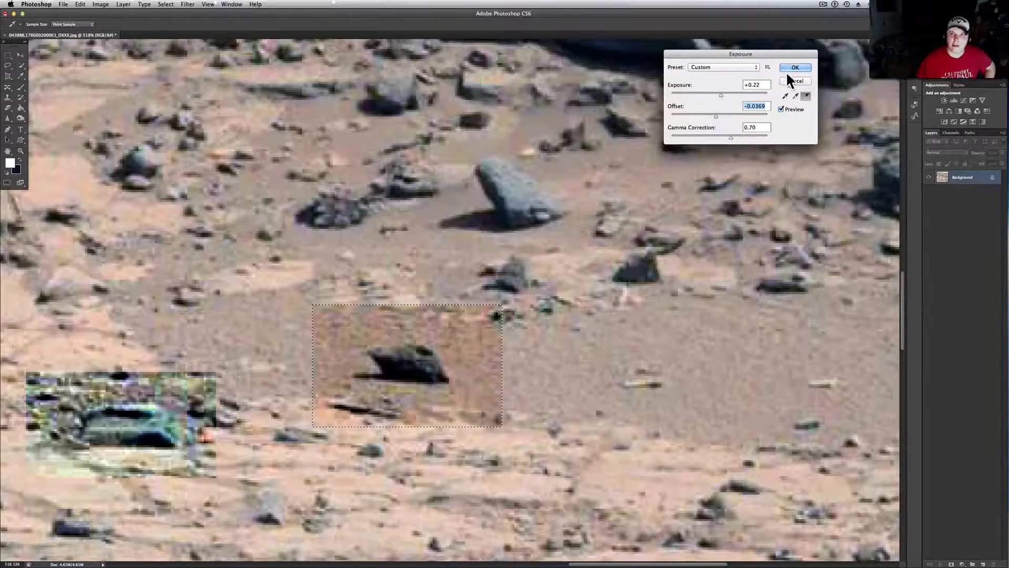
pyautogui.click(795, 68)
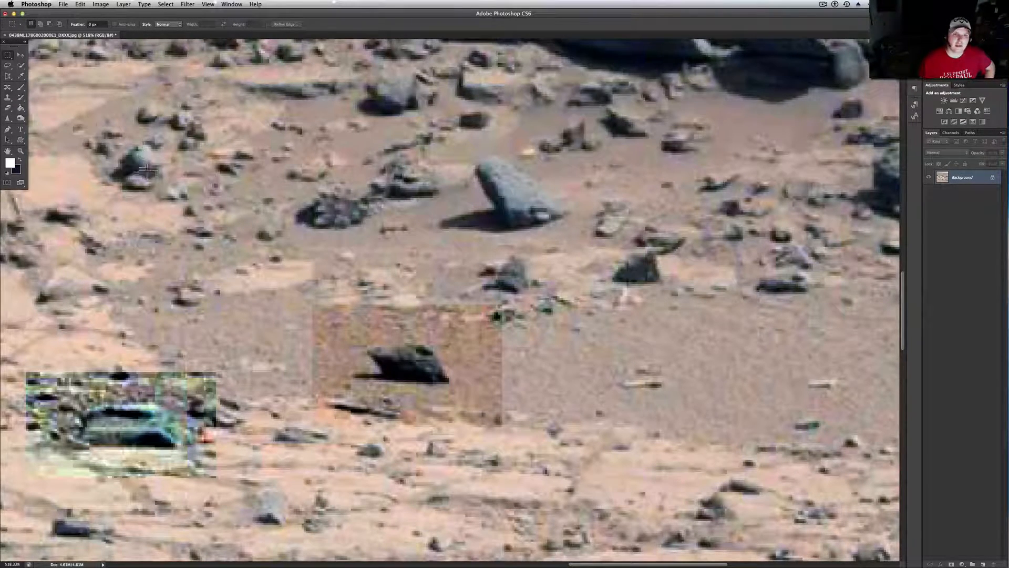
pyautogui.moveTo(337, 213)
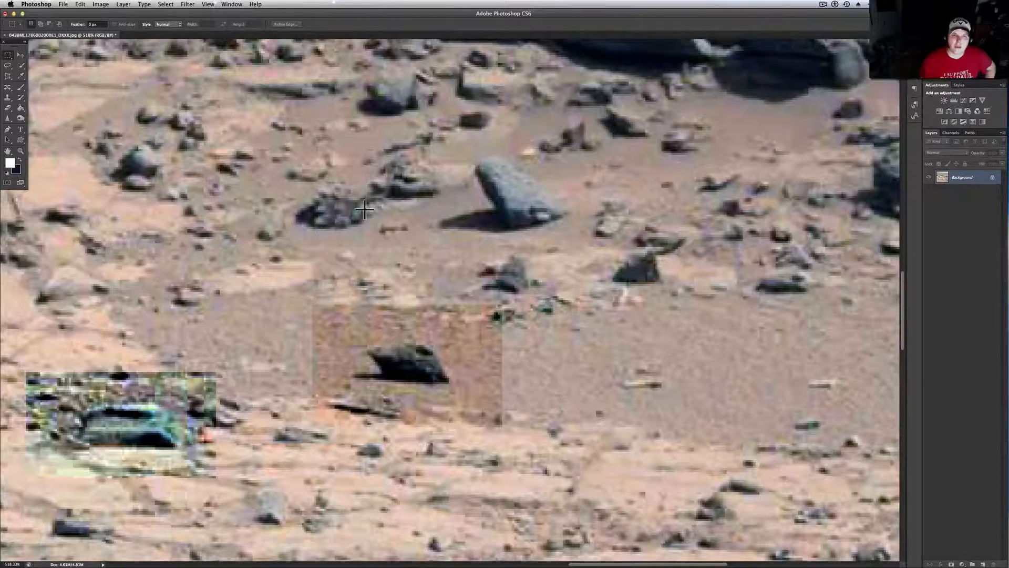
pyautogui.moveTo(343, 182)
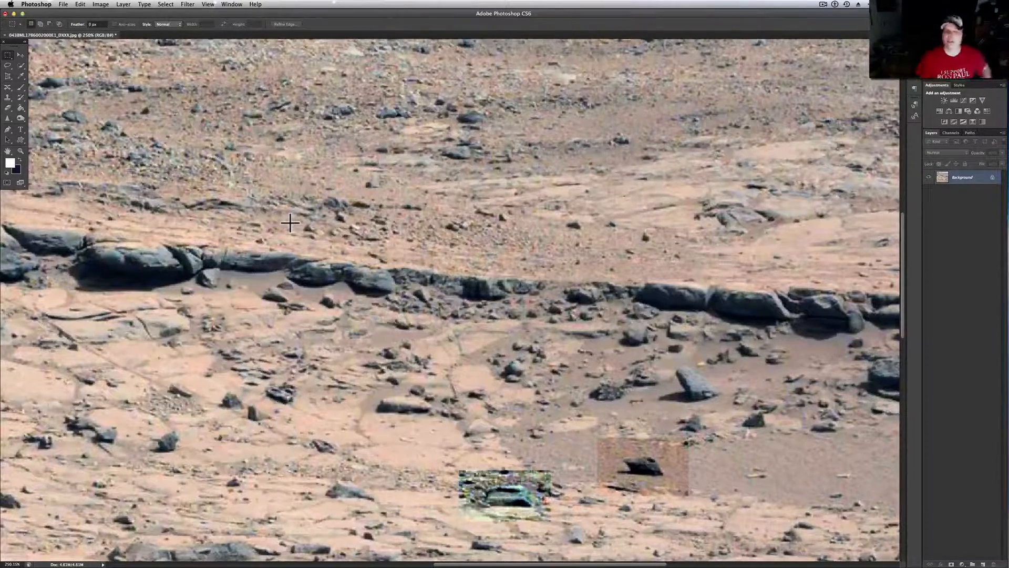
pyautogui.moveTo(341, 232)
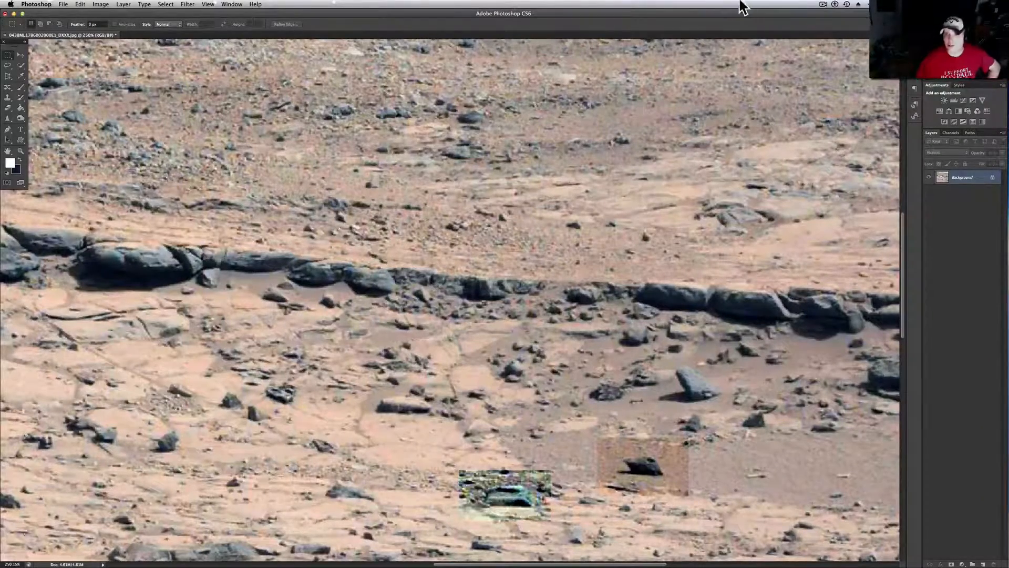
pyautogui.click(822, 4)
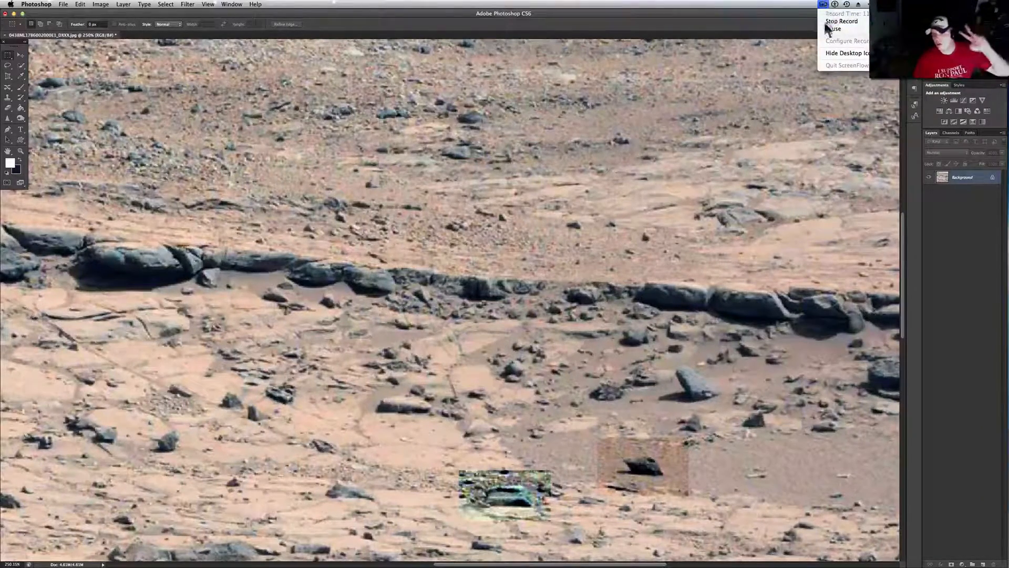